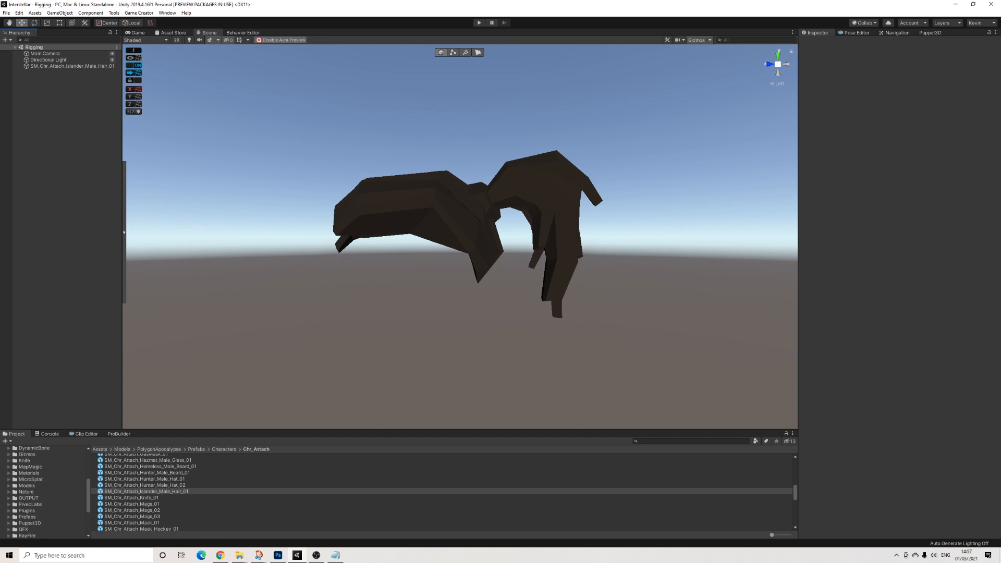
mouse_move(400, 212)
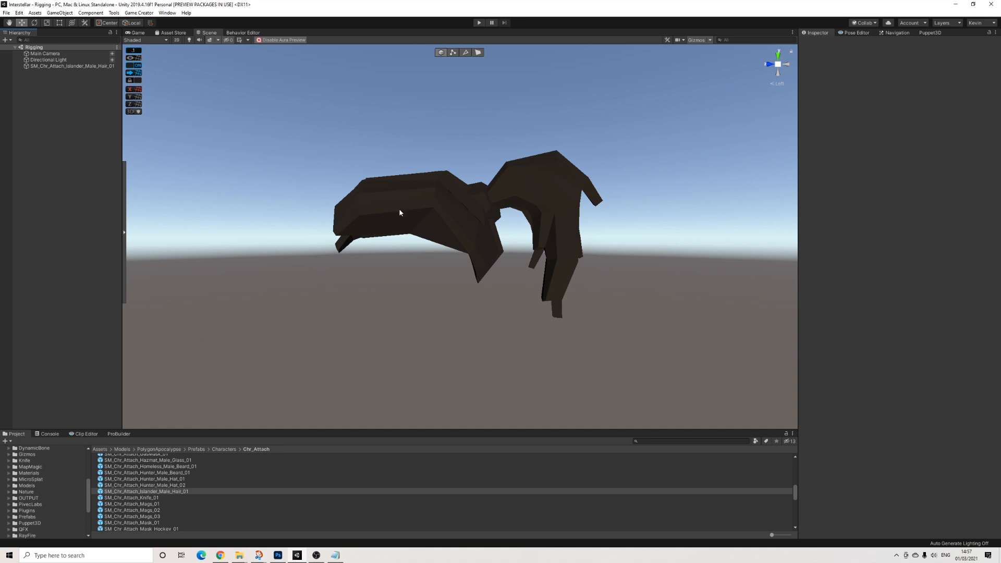
mouse_move(431, 215)
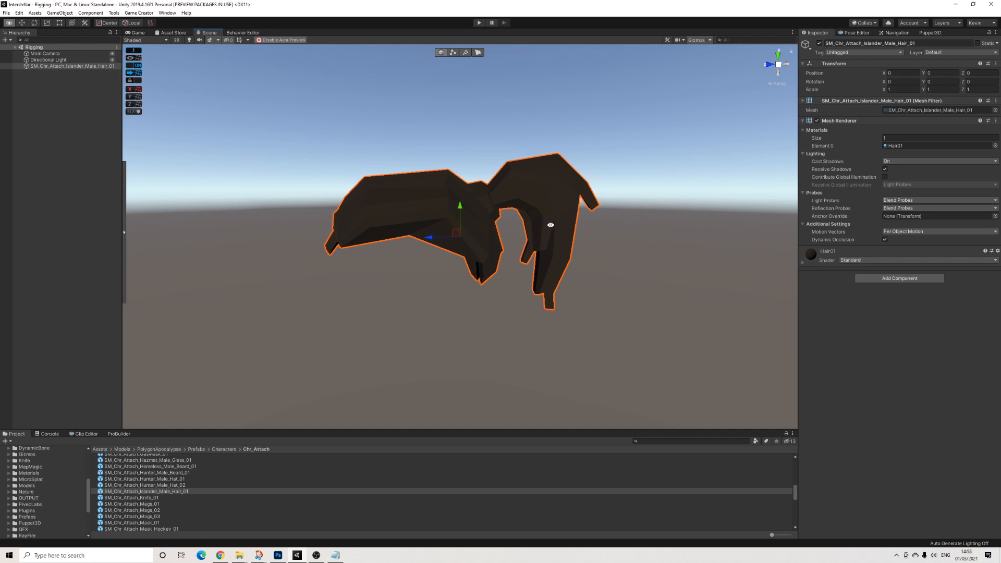
Add a convex Mesh Collider to the Islander hair mesh.
drag(550, 224, 555, 257)
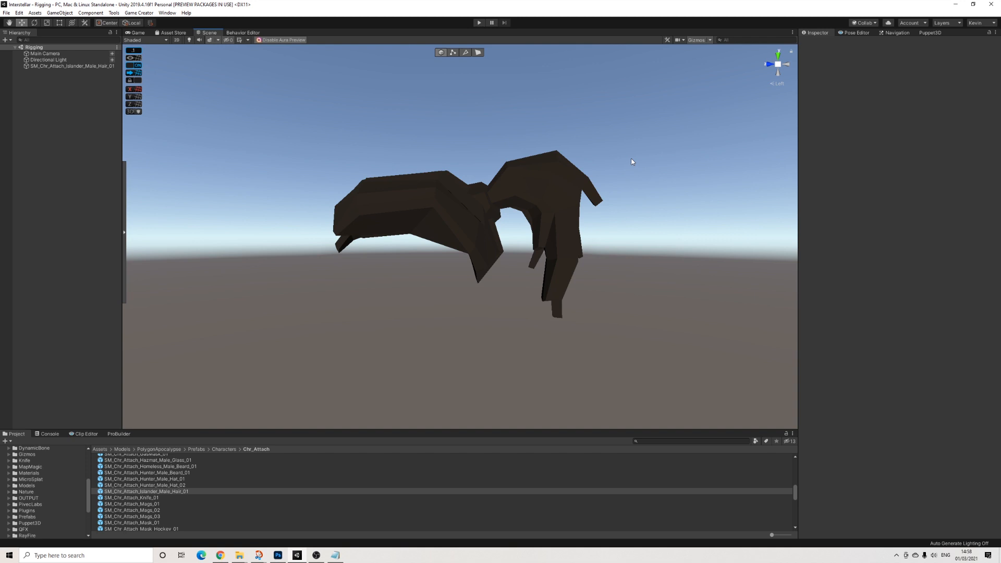
mouse_move(426, 203)
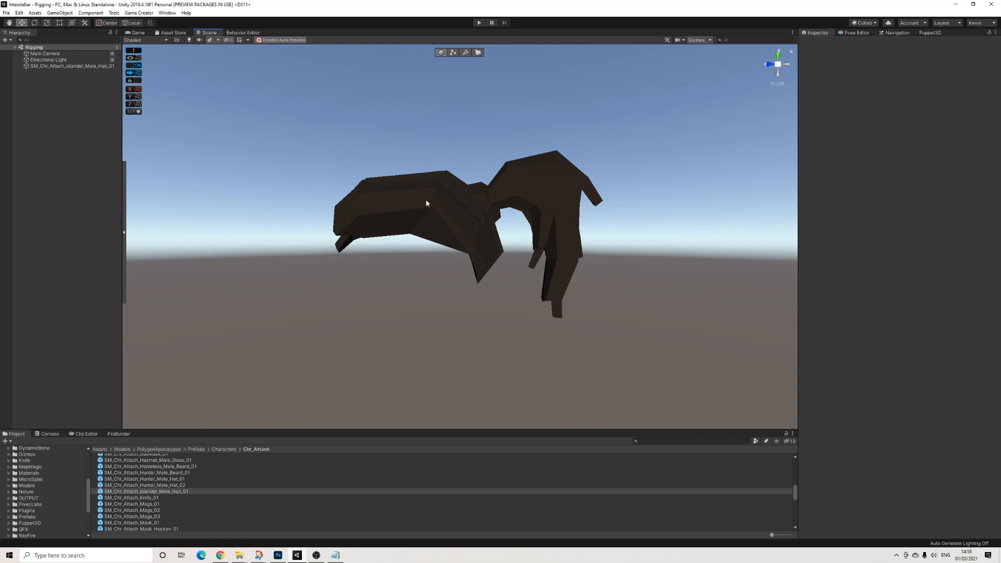
click(72, 65)
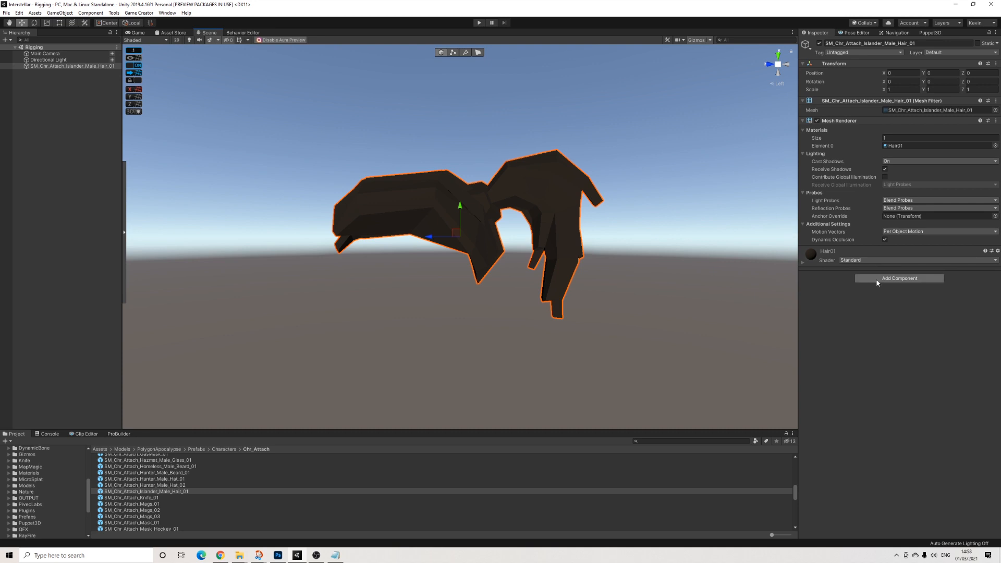
click(898, 277)
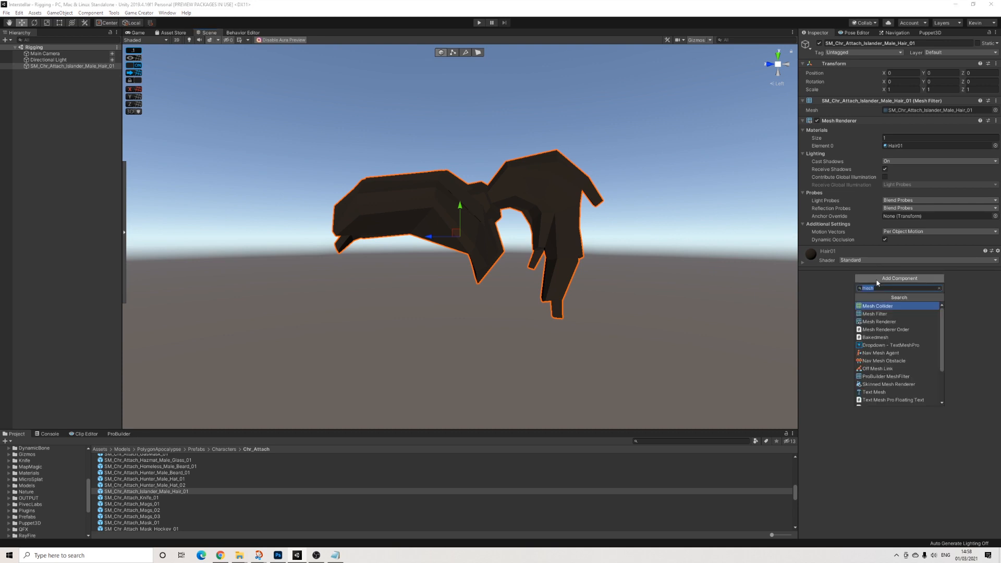
click(878, 306)
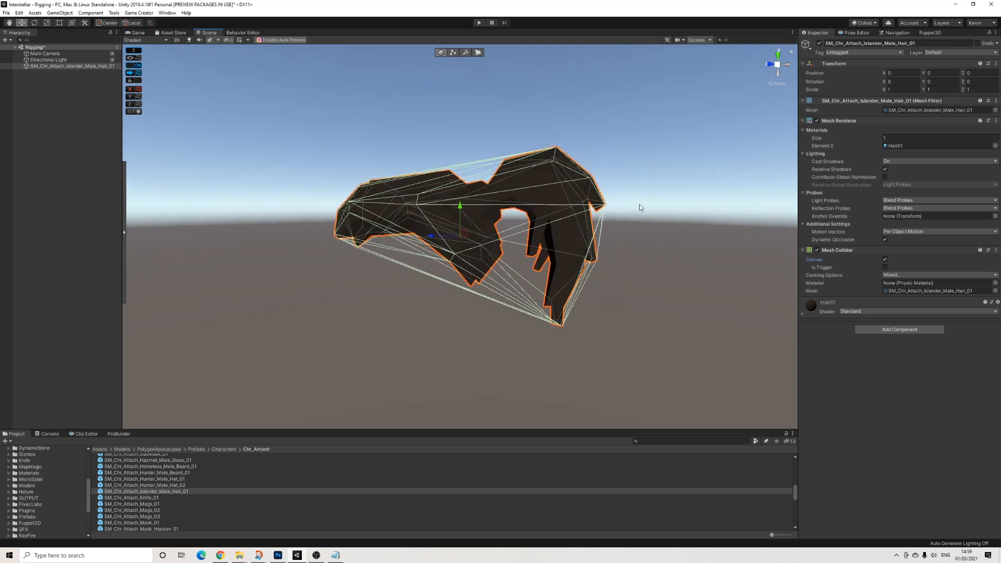
mouse_move(691, 244)
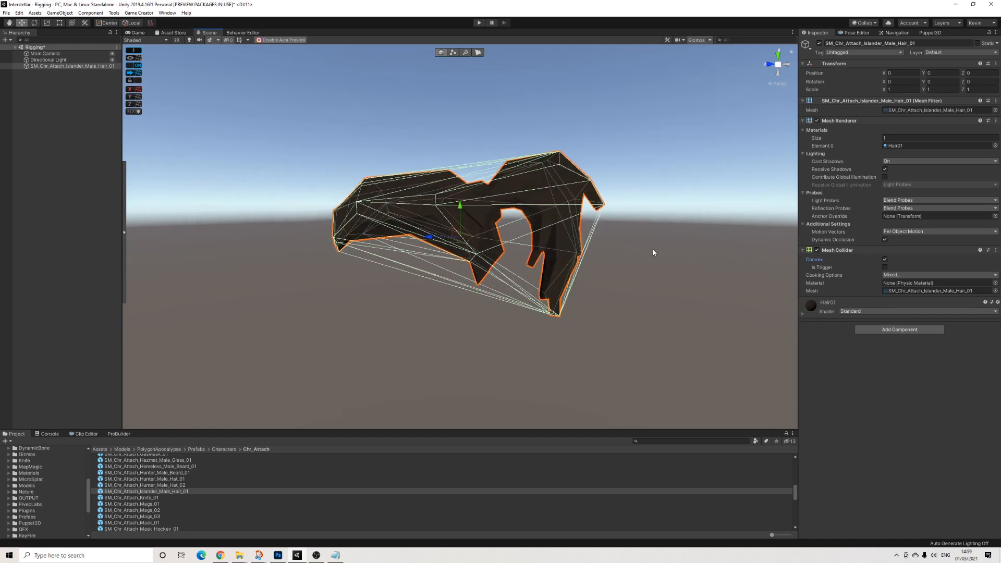
Open Puppet3D, browse Skinning, Rigging and Auto Rig, then go to Skeleton.
click(771, 63)
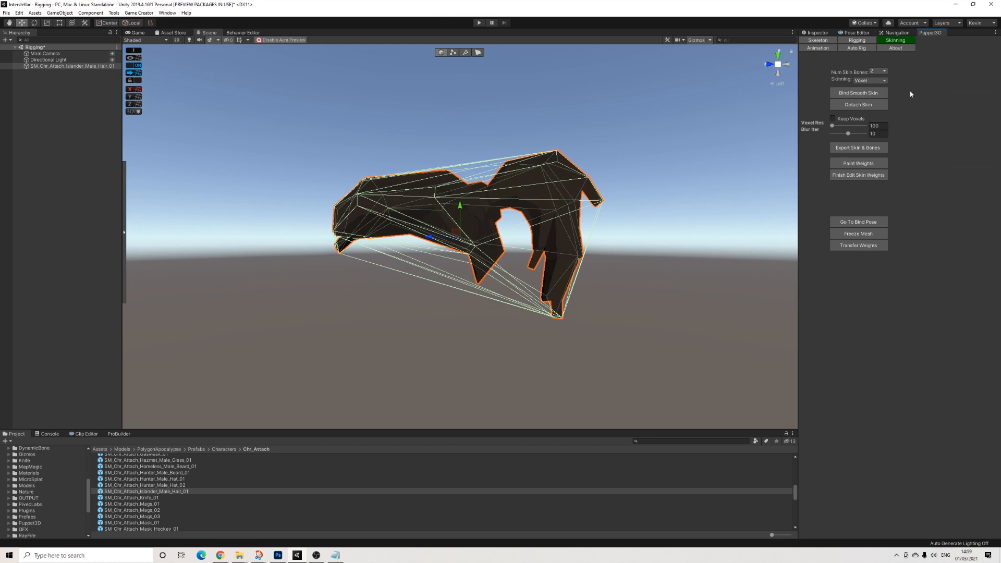
click(856, 41)
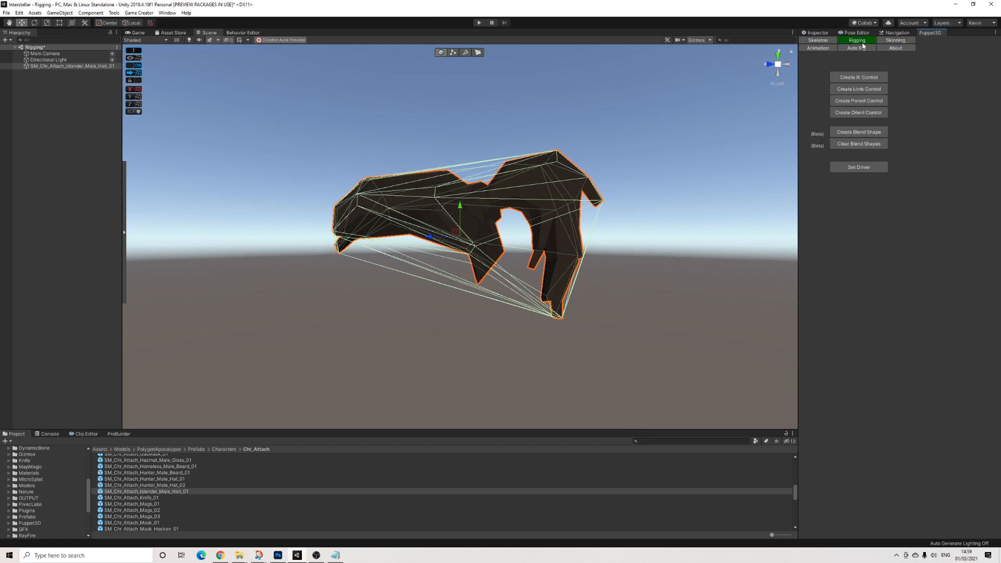
click(855, 48)
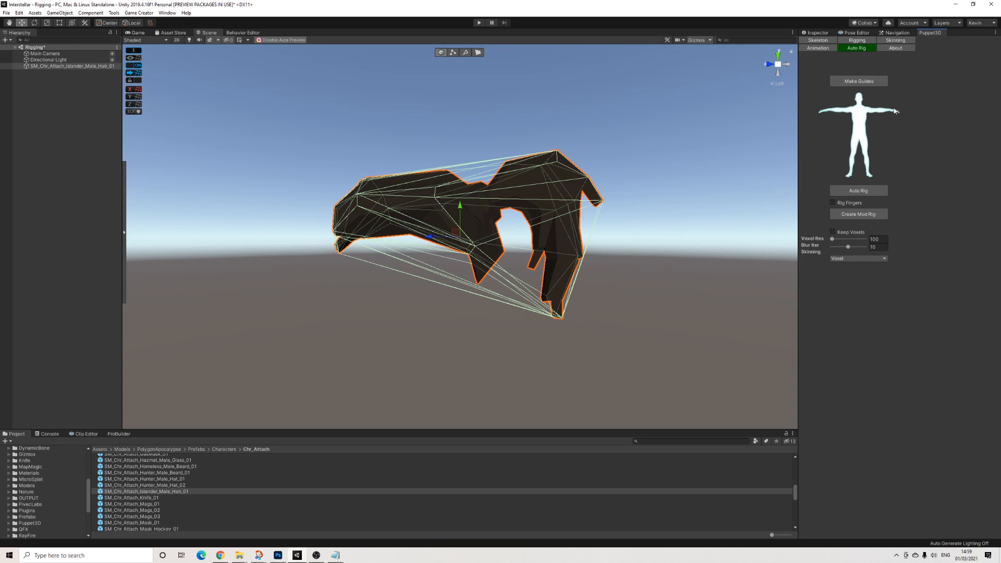
mouse_move(893, 67)
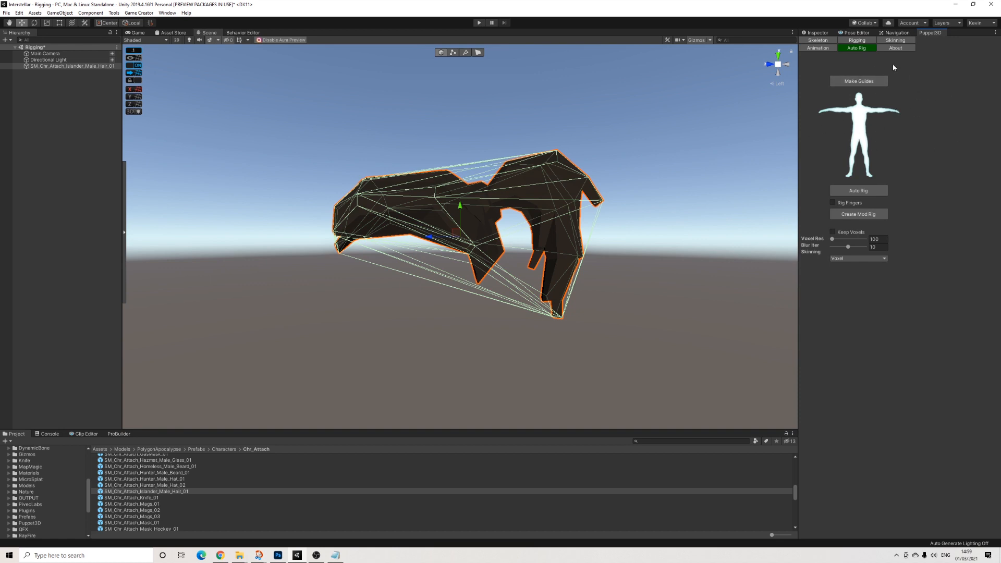
click(816, 39)
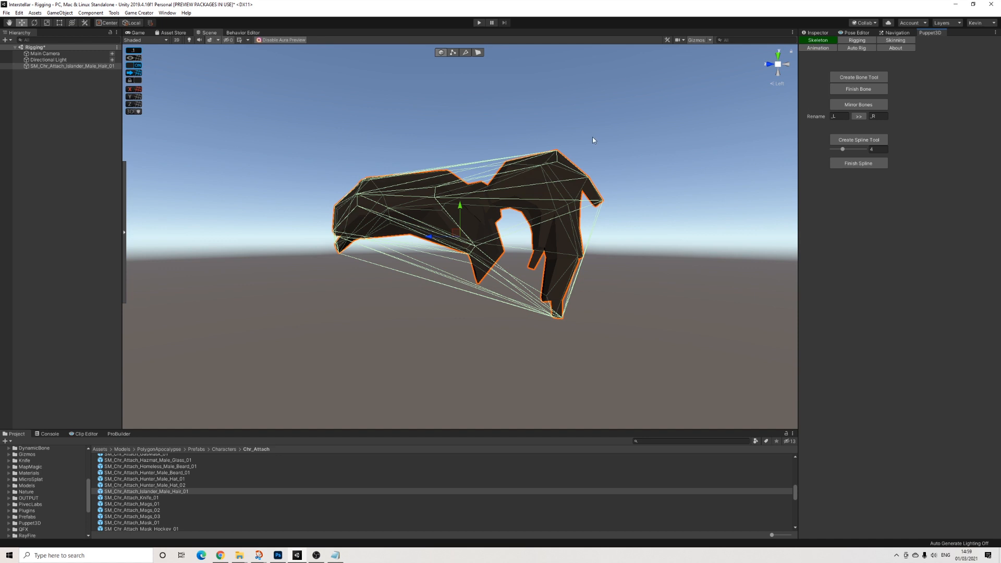
mouse_move(562, 126)
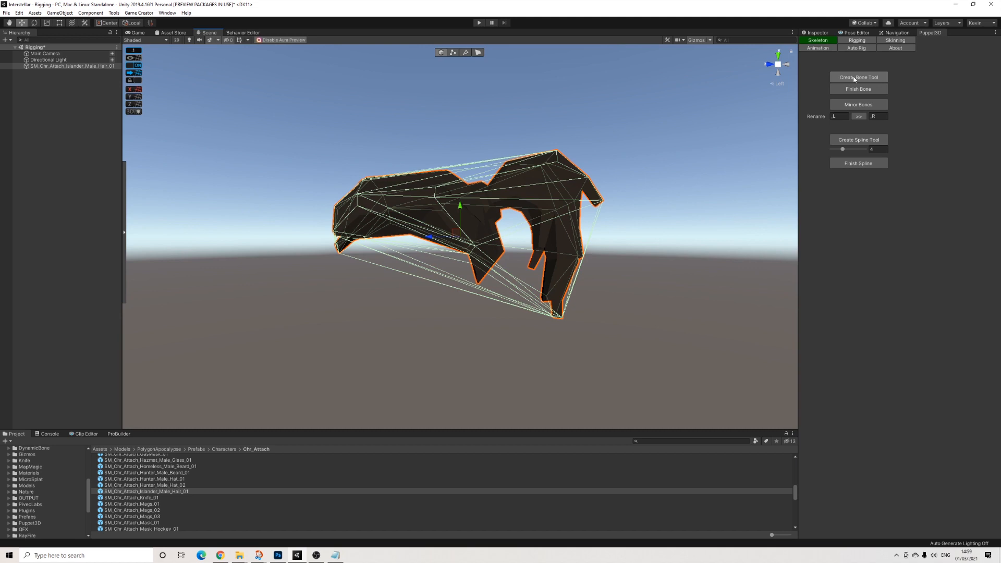
mouse_move(772, 120)
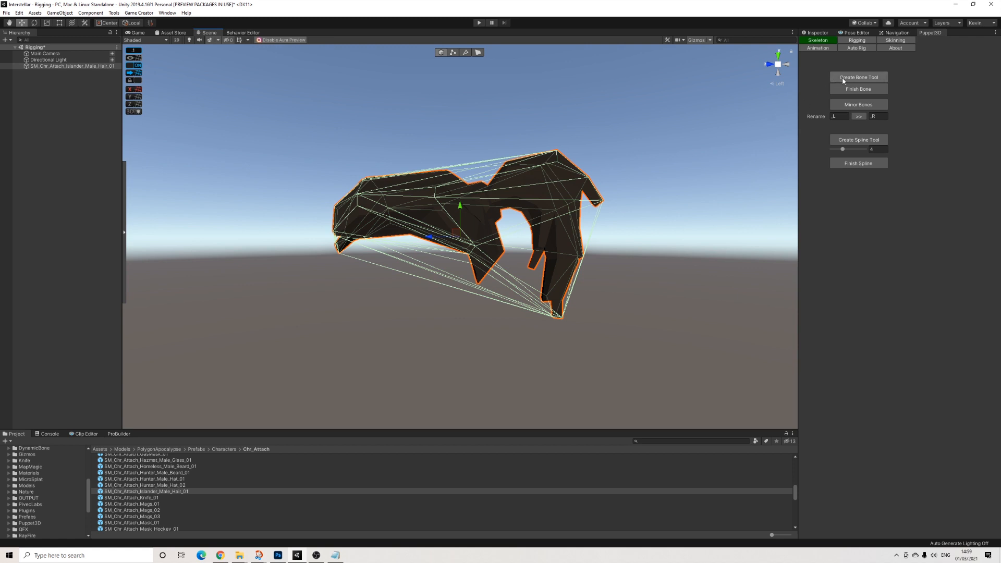
Place bones over the hair and down the ponytail with Create Bone Tool, then Finish Bone.
click(858, 77)
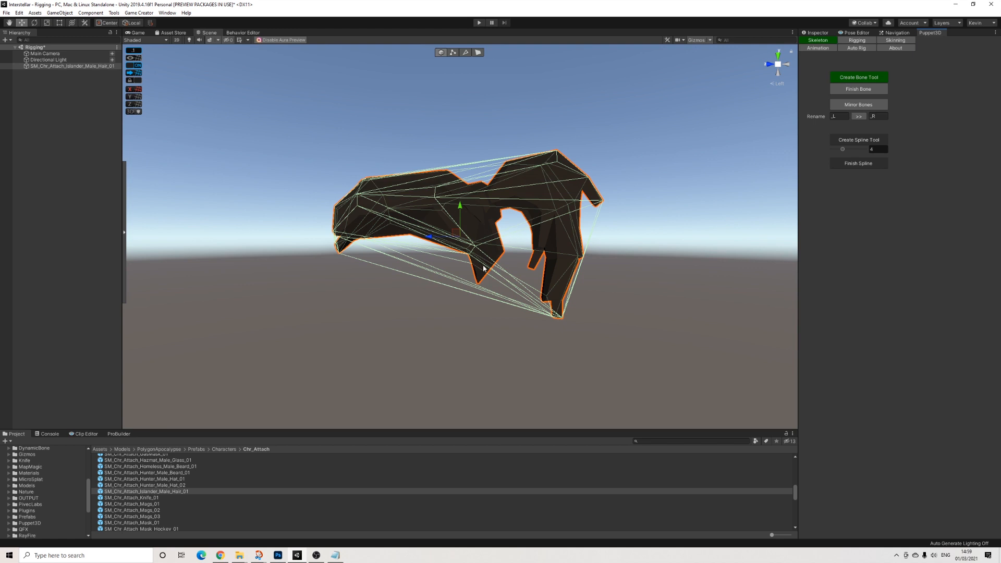
mouse_move(480, 272)
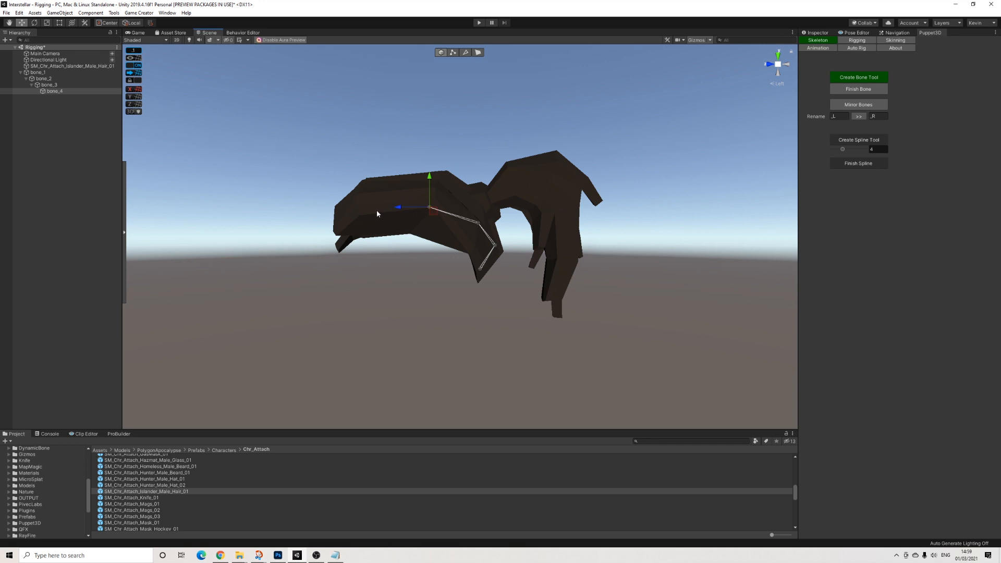
click(431, 210)
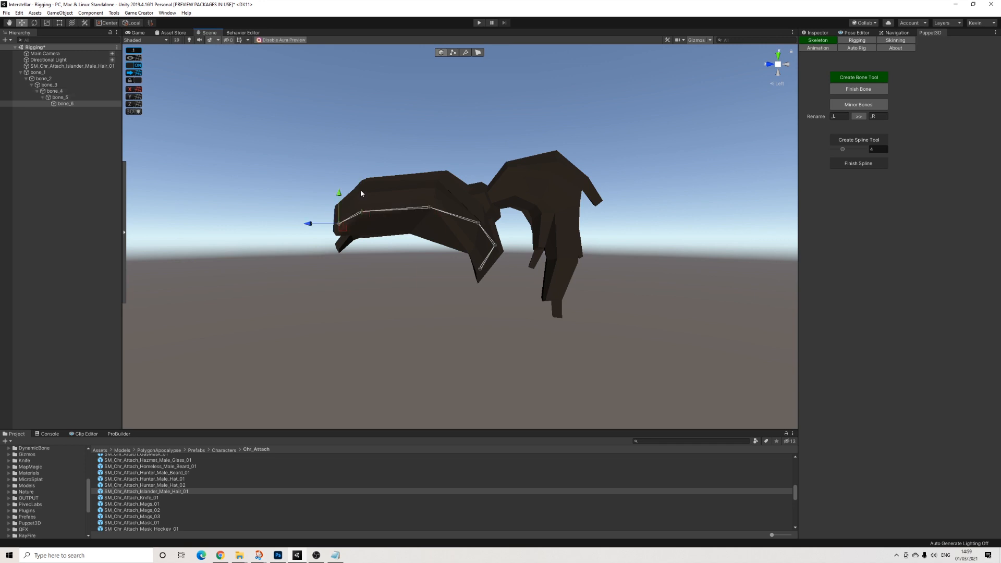
click(435, 182)
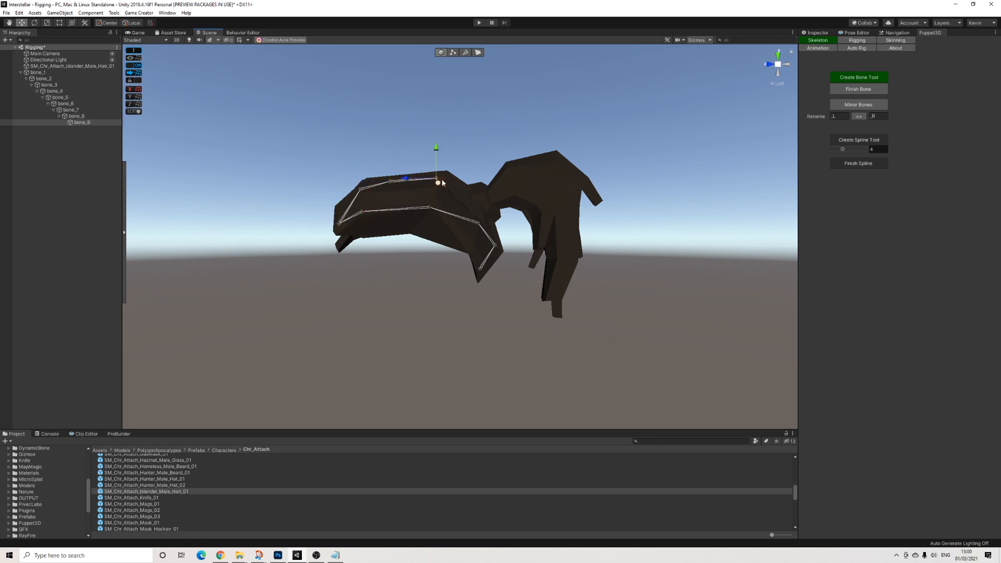
click(438, 183)
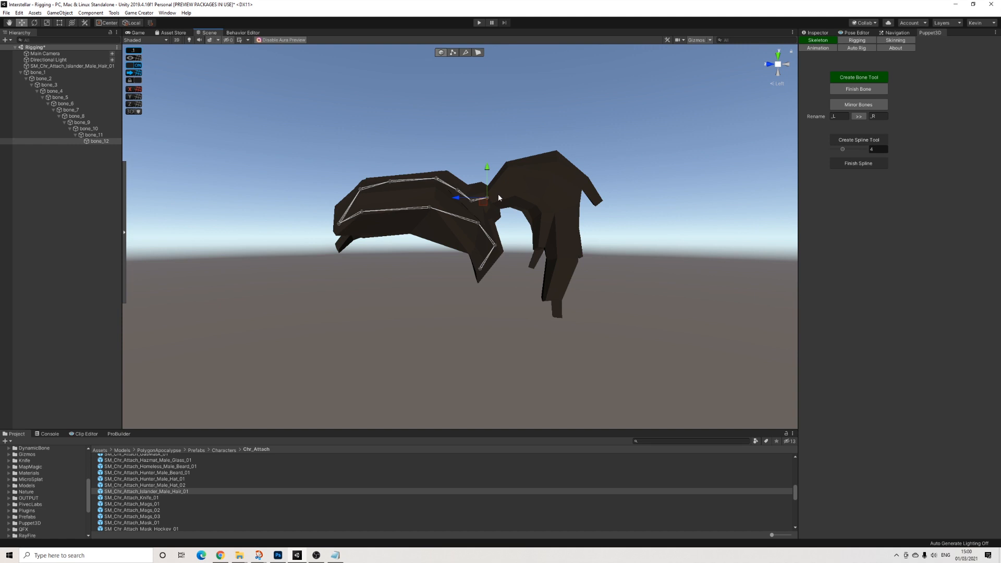
mouse_move(500, 192)
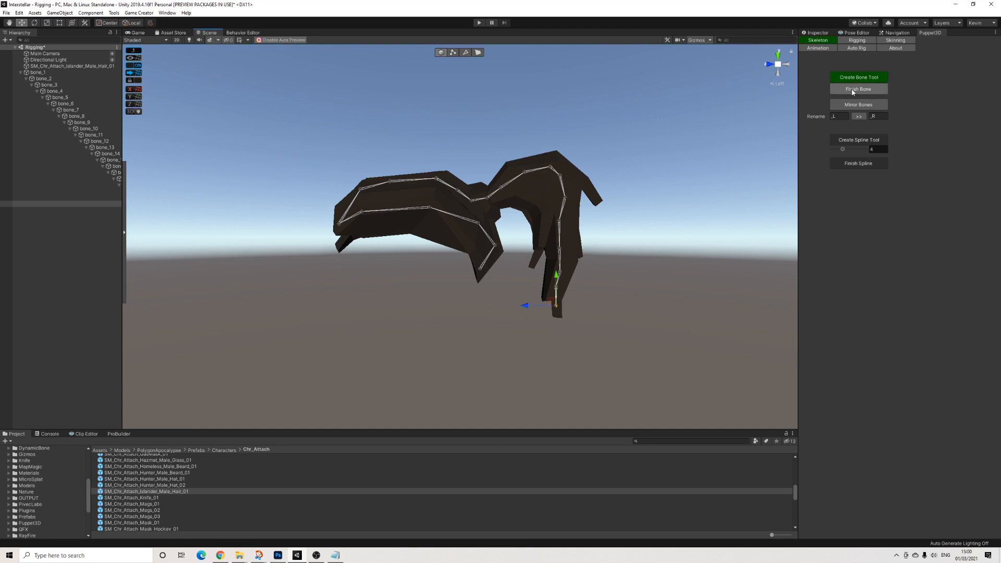
click(858, 89)
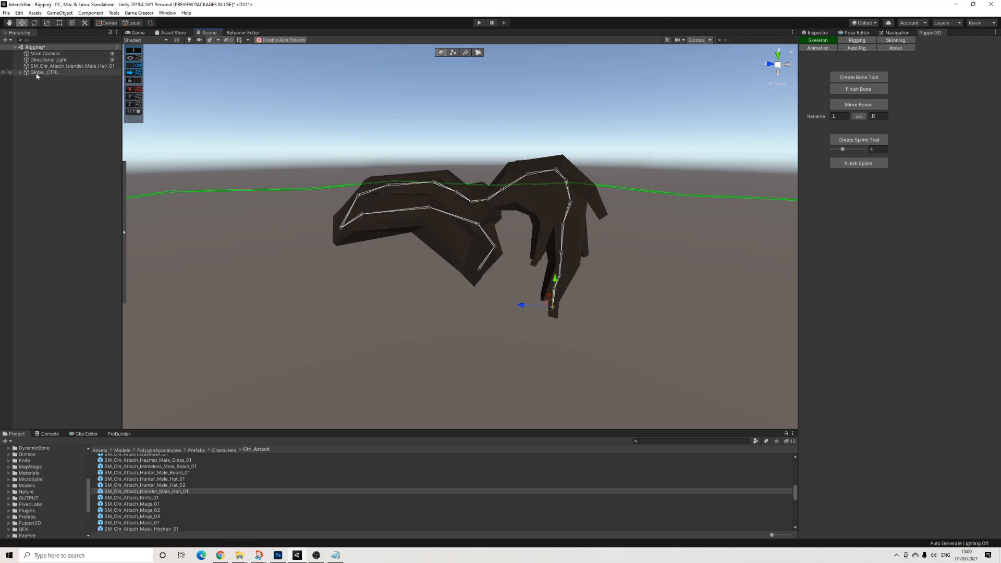
Expand Global_CTRL and add a Dynamic Bone to bone_12, rooted at bone_12.
click(16, 72)
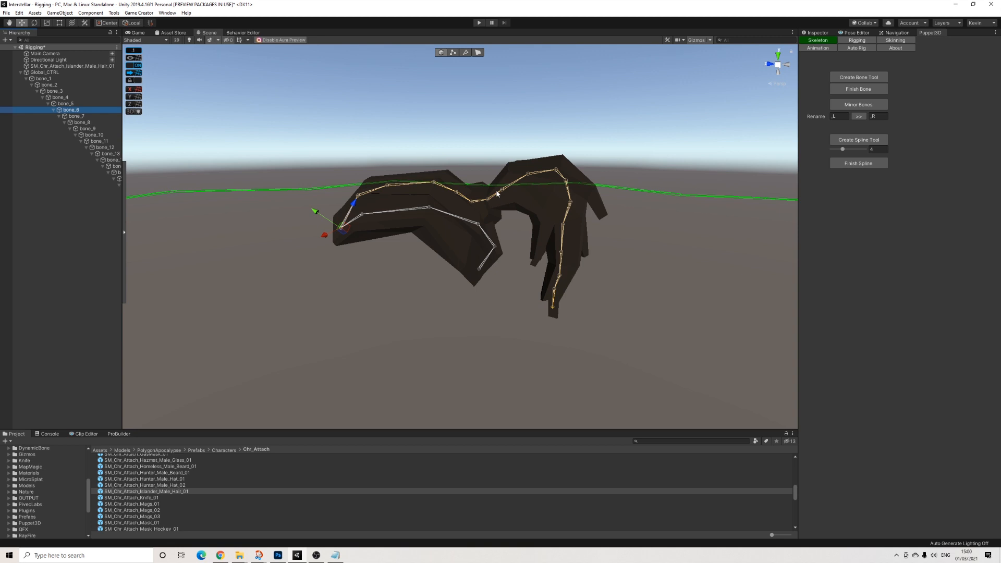
click(74, 116)
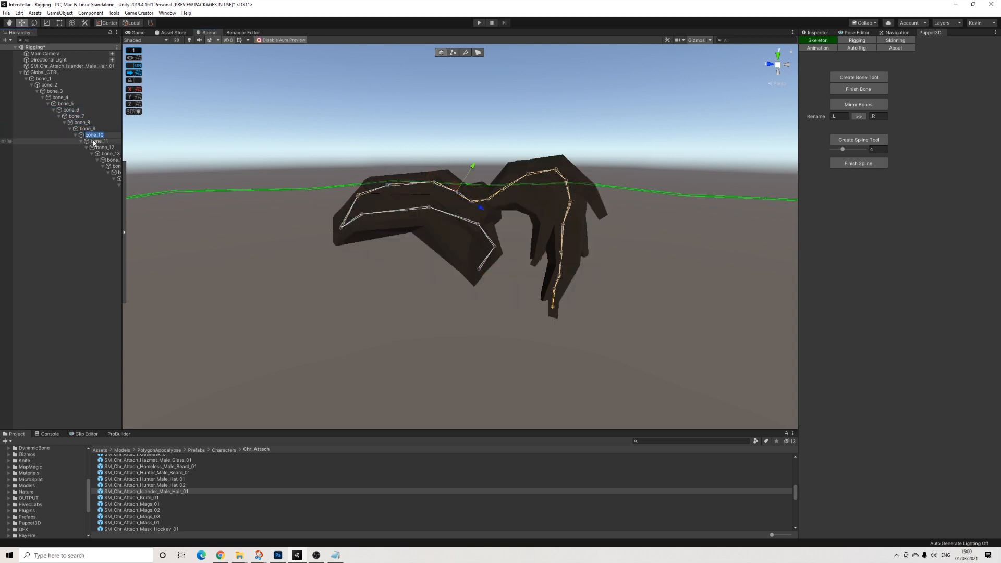
click(102, 147)
text(dyna)
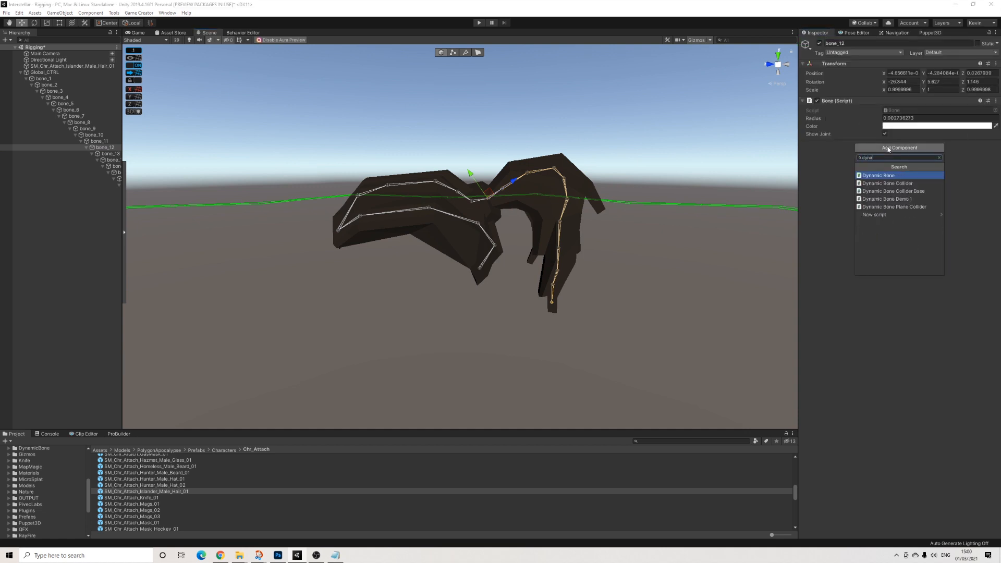
click(879, 175)
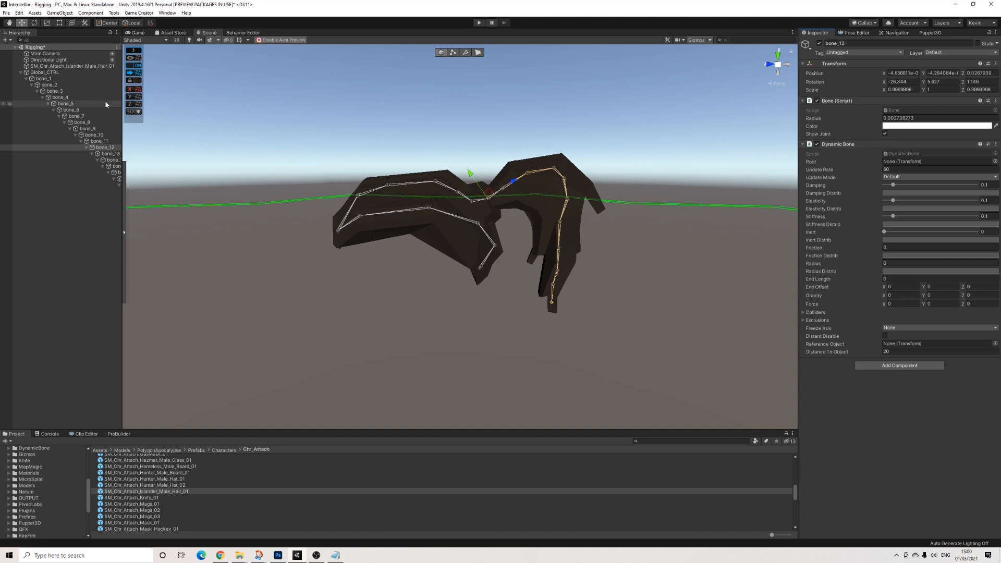
click(935, 161)
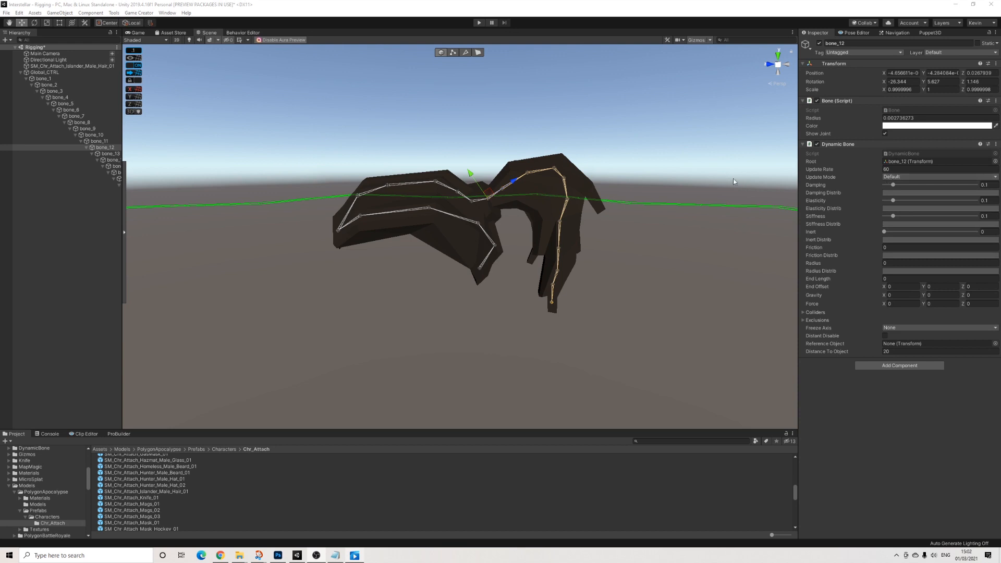
mouse_move(911, 181)
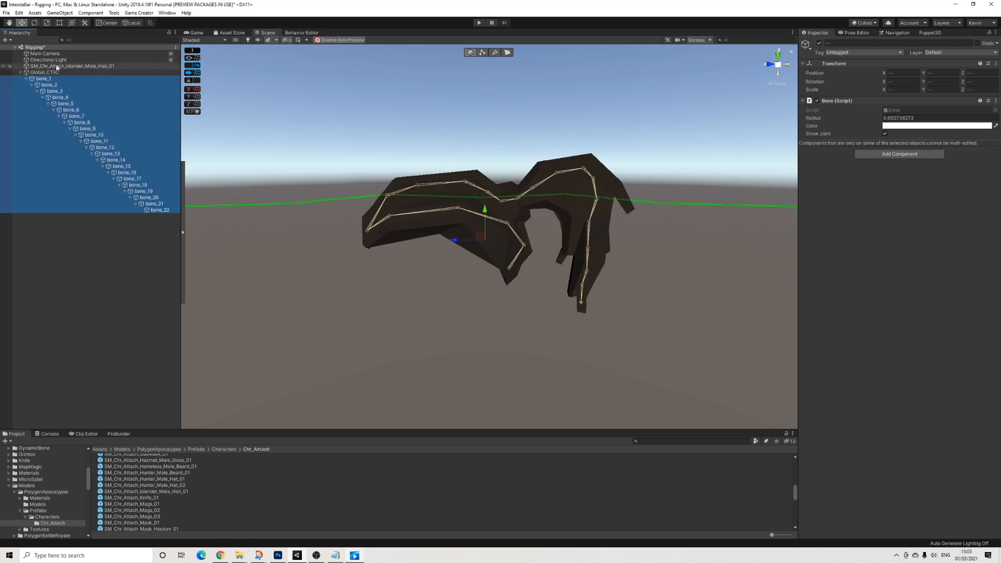
Bind Smooth Skin on the hair mesh to the bone chain using Voxel skinning.
click(72, 65)
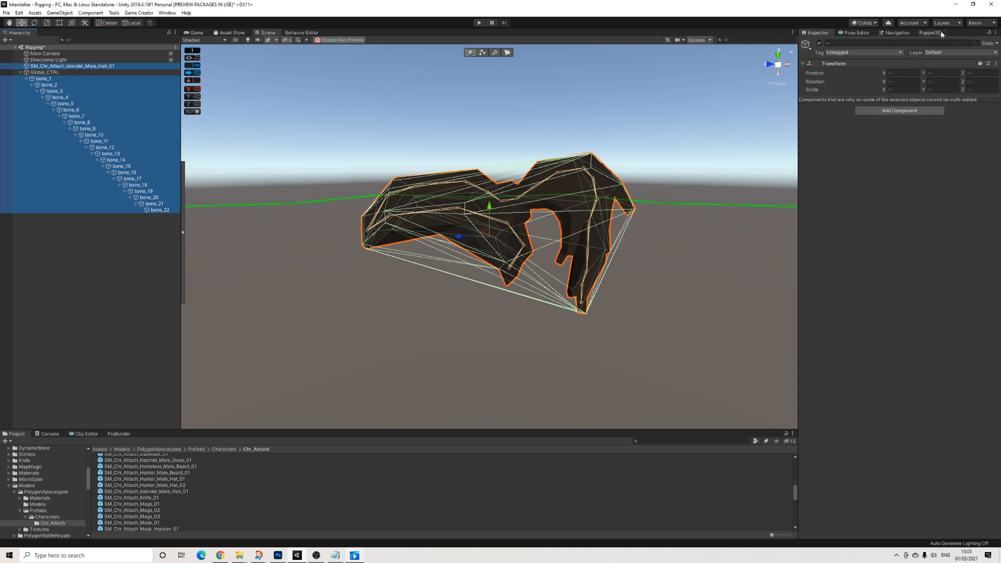
click(929, 32)
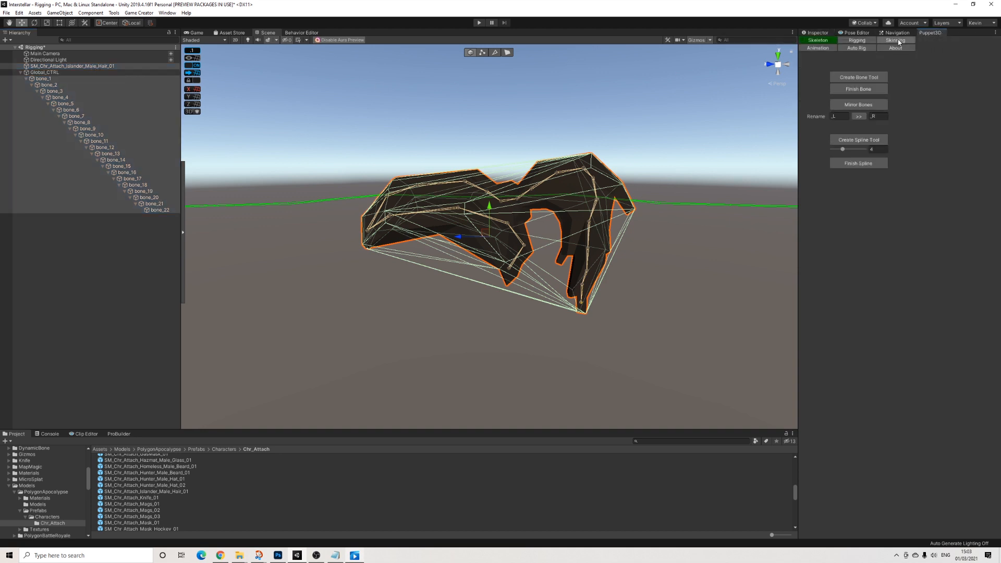
click(894, 40)
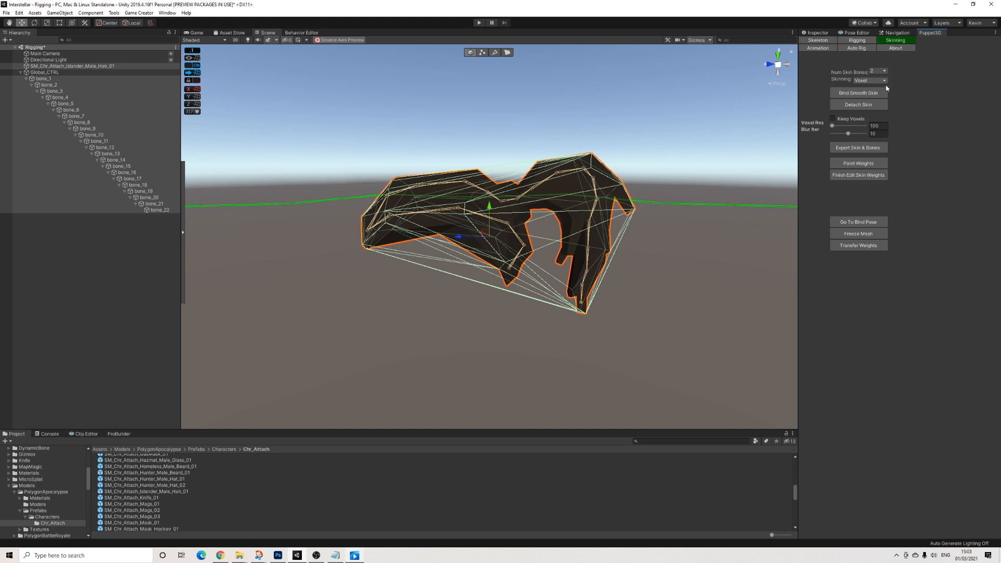
mouse_move(858, 93)
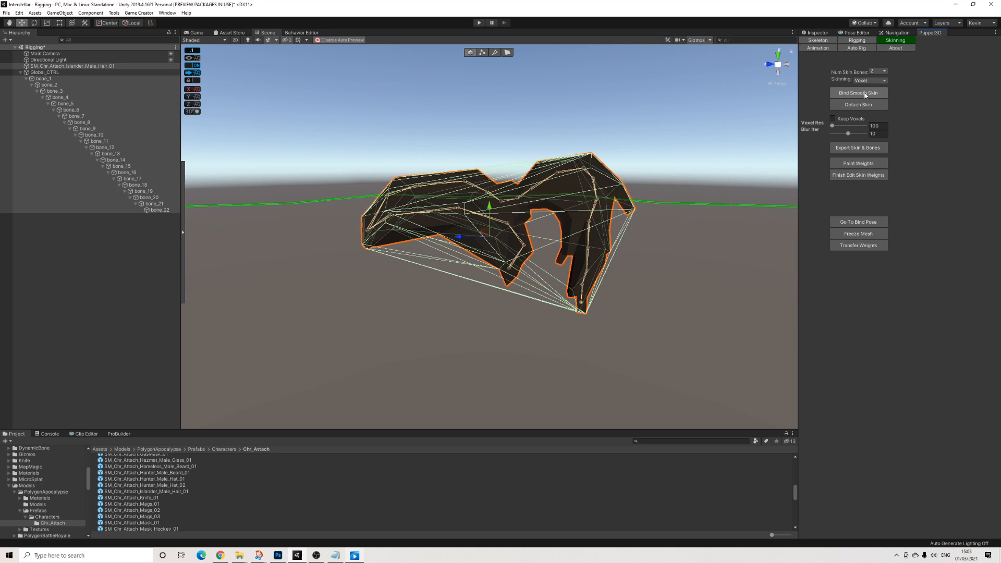
click(869, 80)
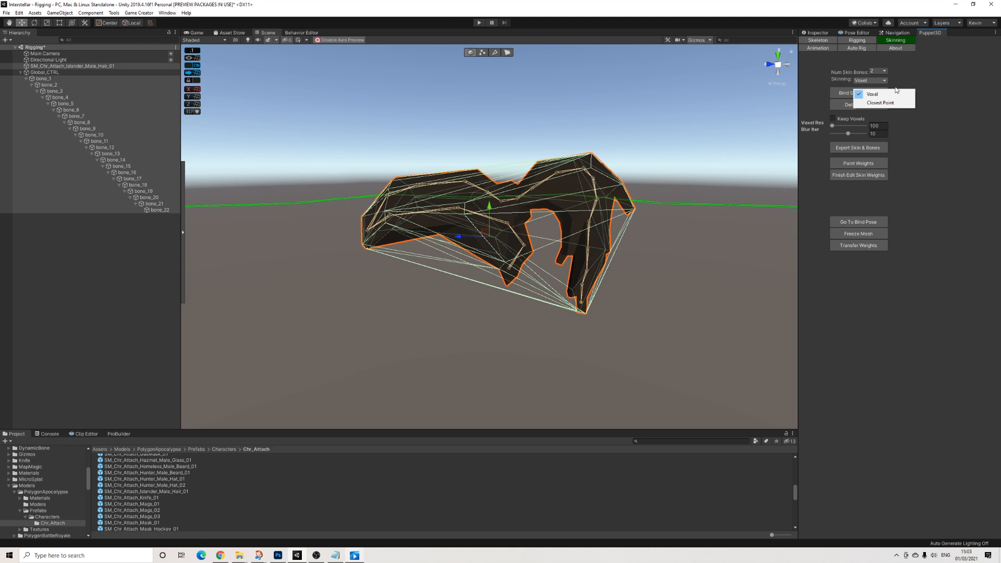
mouse_move(915, 77)
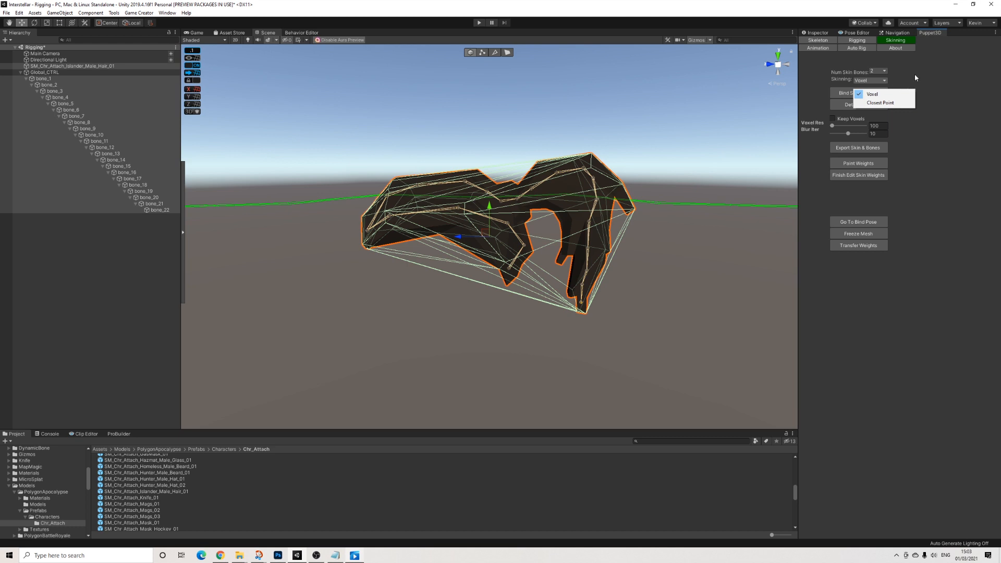
mouse_move(901, 79)
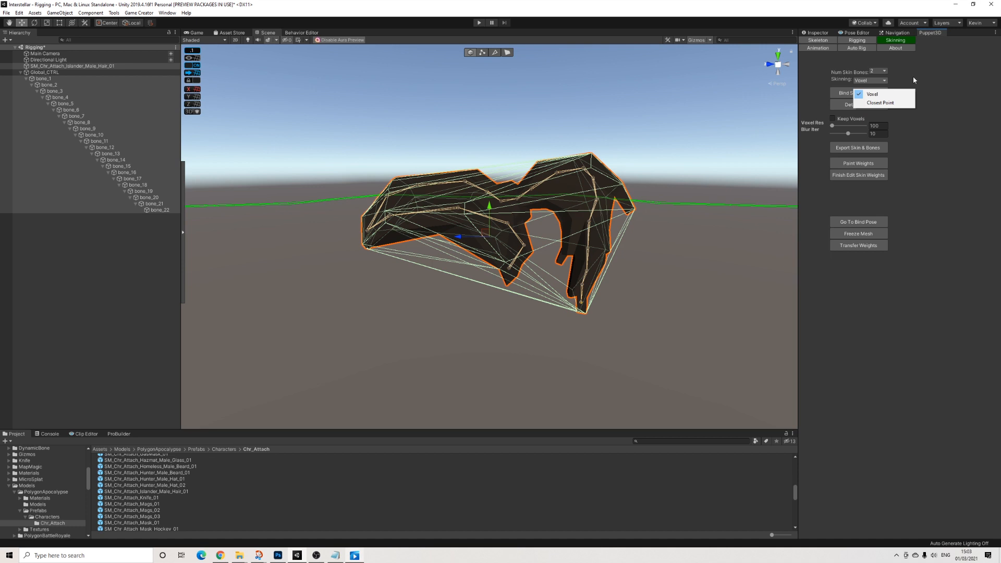
click(872, 94)
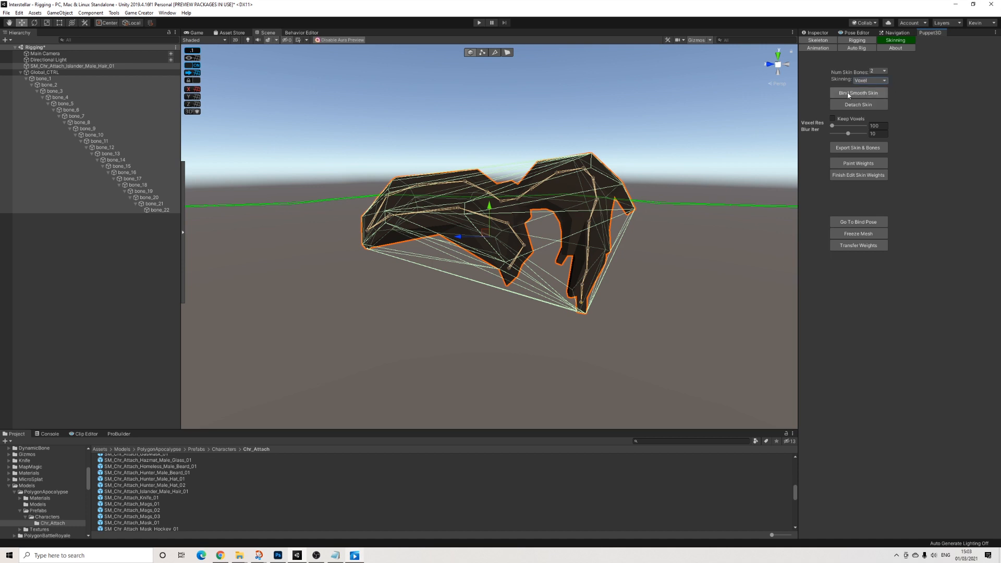
click(858, 93)
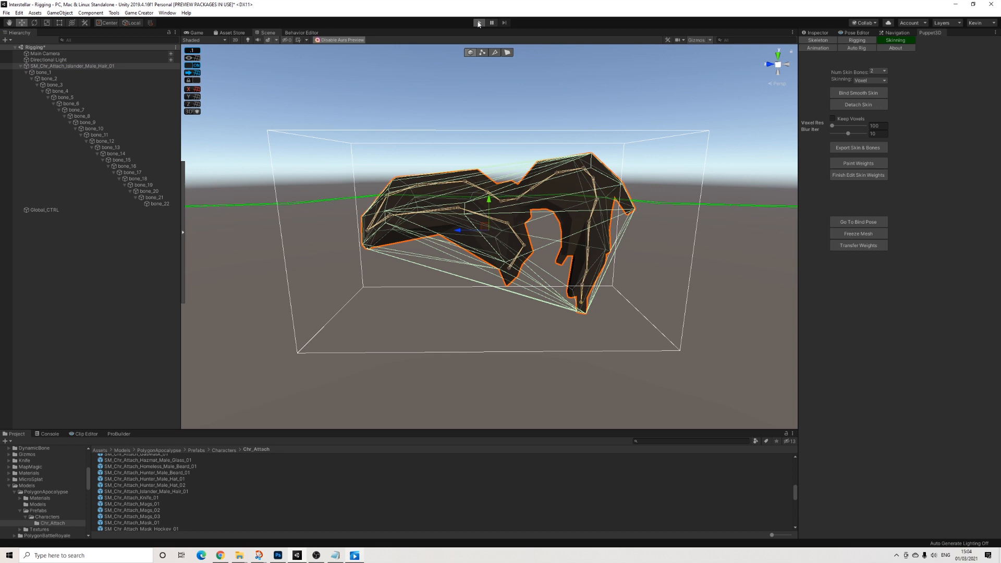
click(478, 23)
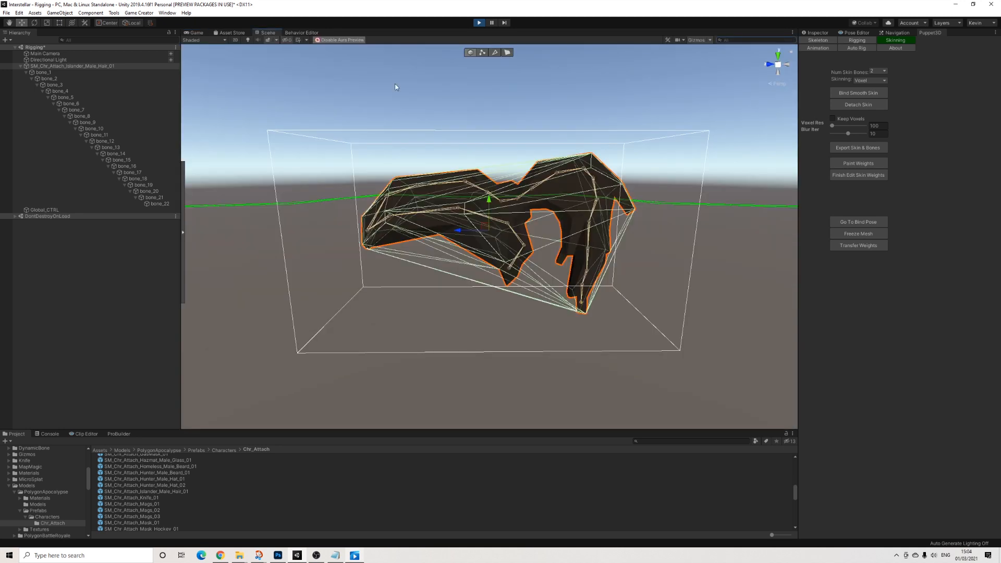
click(72, 66)
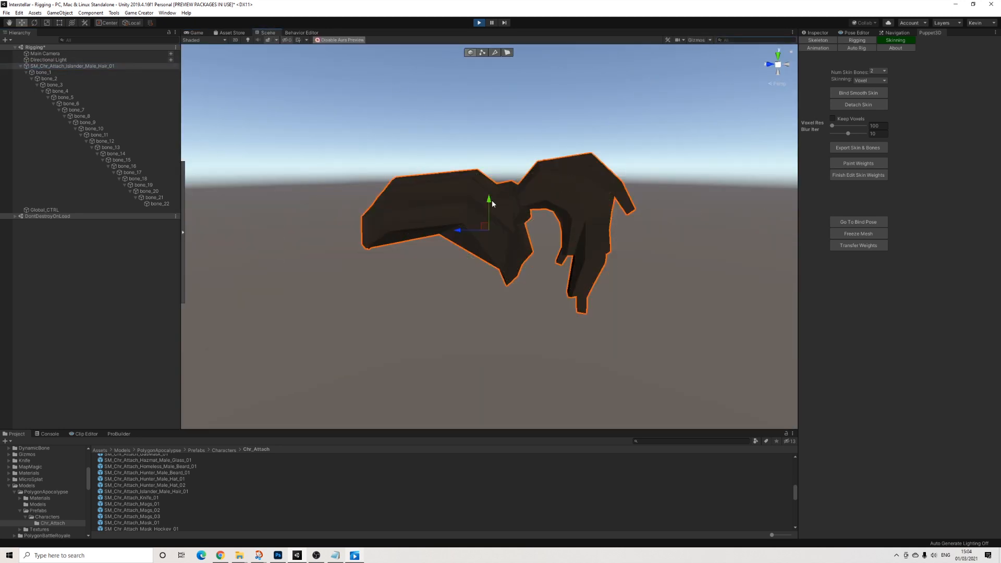
drag(489, 202, 517, 228)
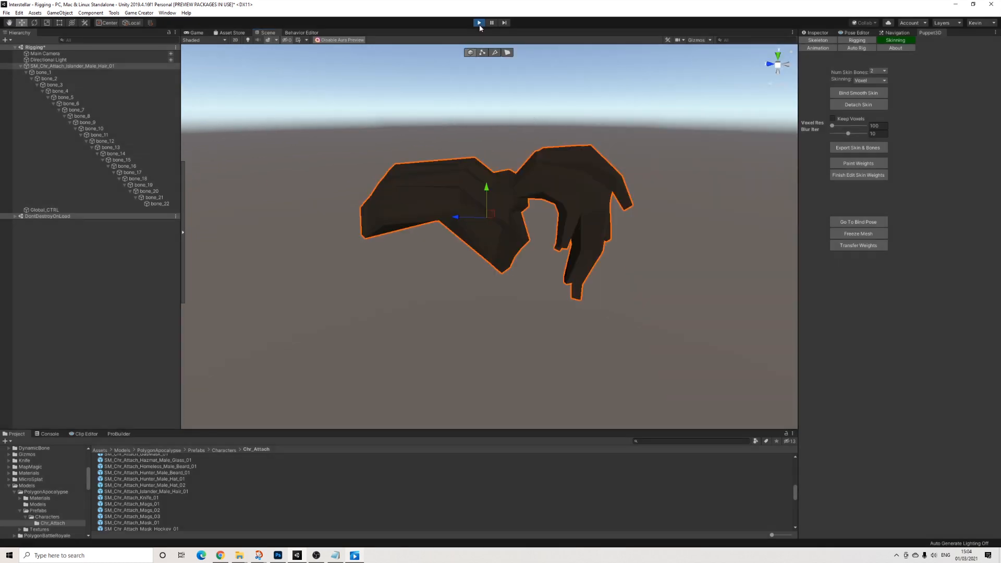
click(478, 23)
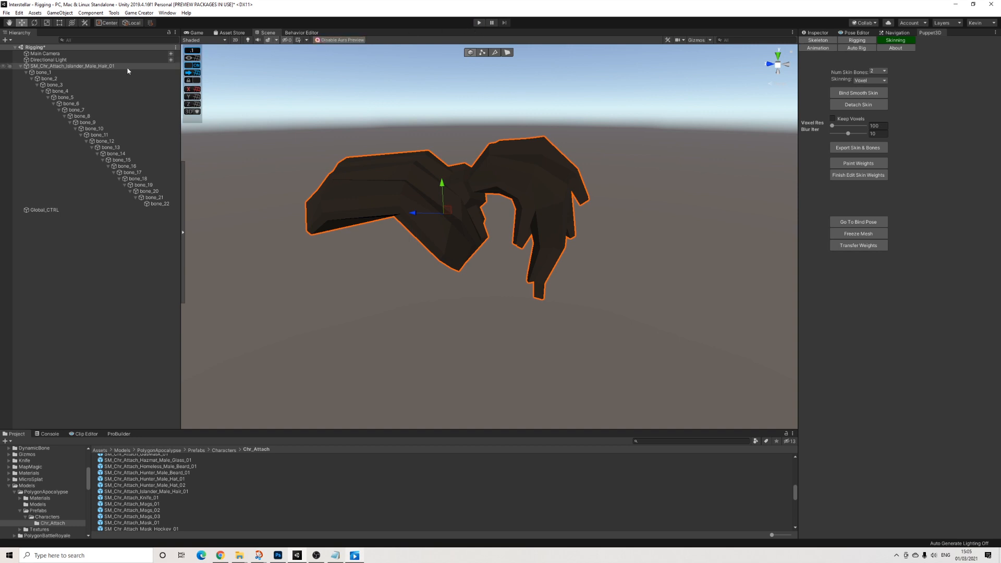
Tune bone_12's Dynamic Bone: damping 0.3, elasticity 0.4, stiffness 0.5, friction 1, curved distribution.
click(105, 141)
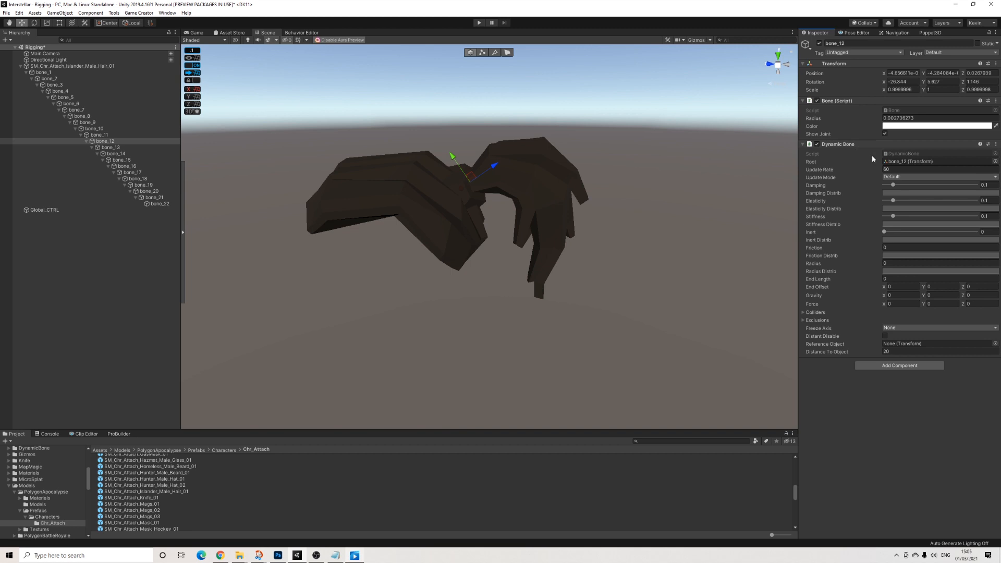
mouse_move(870, 159)
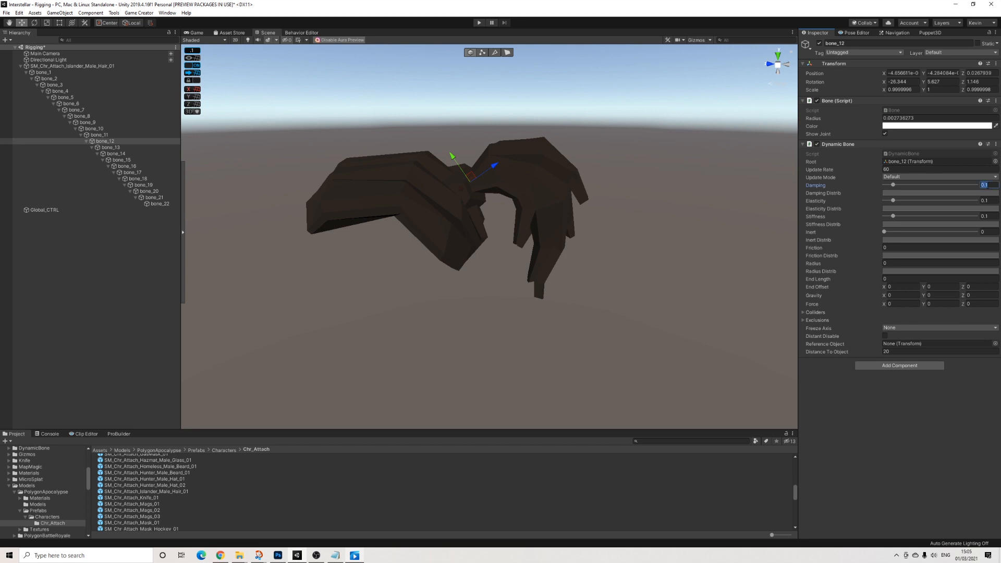
drag(893, 184, 910, 184)
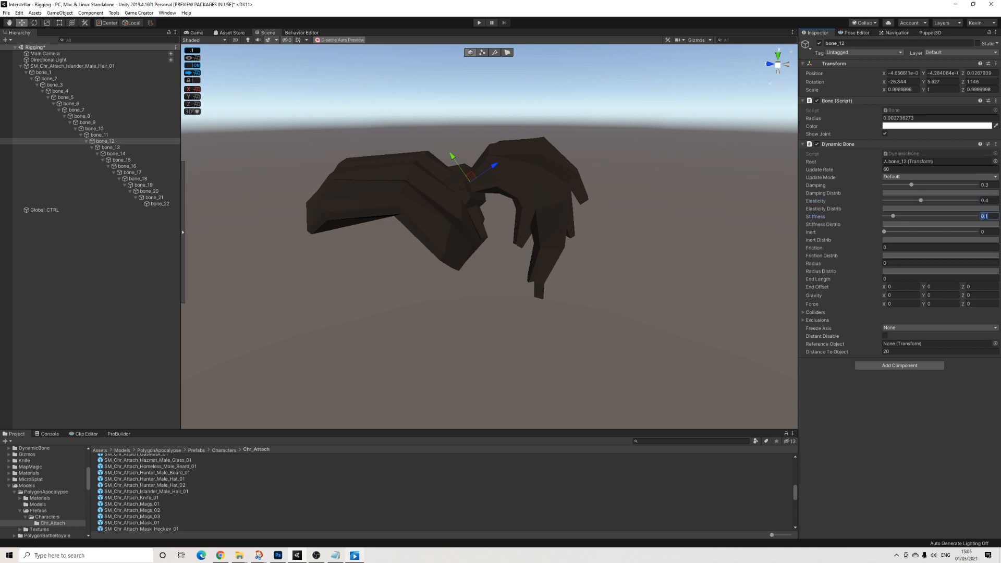
drag(893, 216, 929, 215)
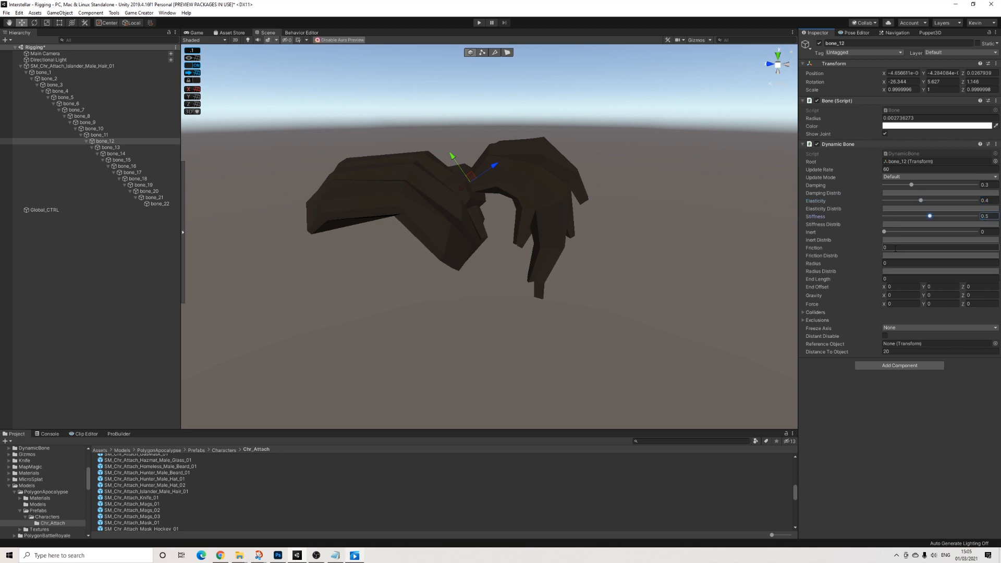
click(932, 248)
text(1)
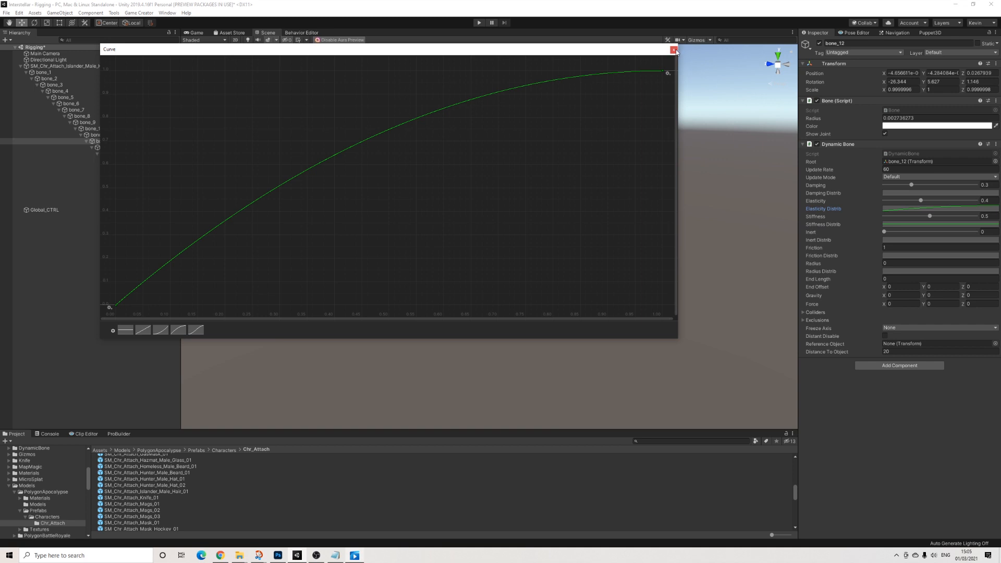
click(674, 50)
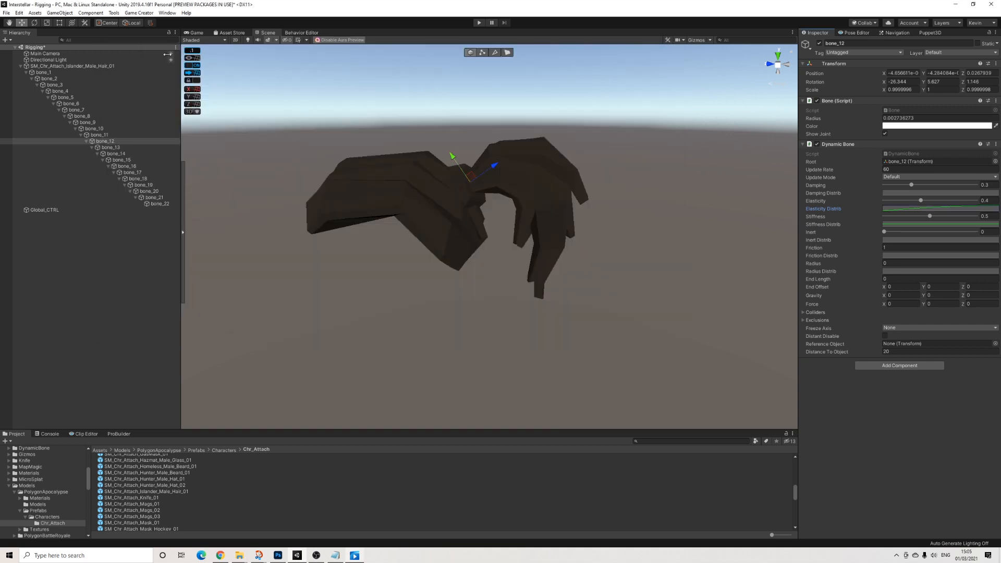
click(6, 12)
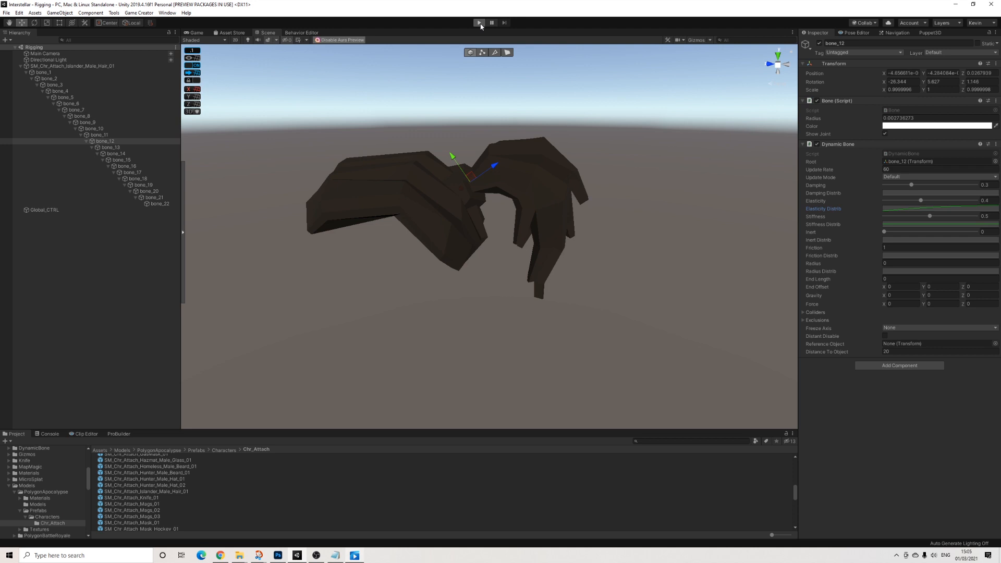
Enter Play mode and drag the hair mesh around to watch its tail swing.
click(479, 23)
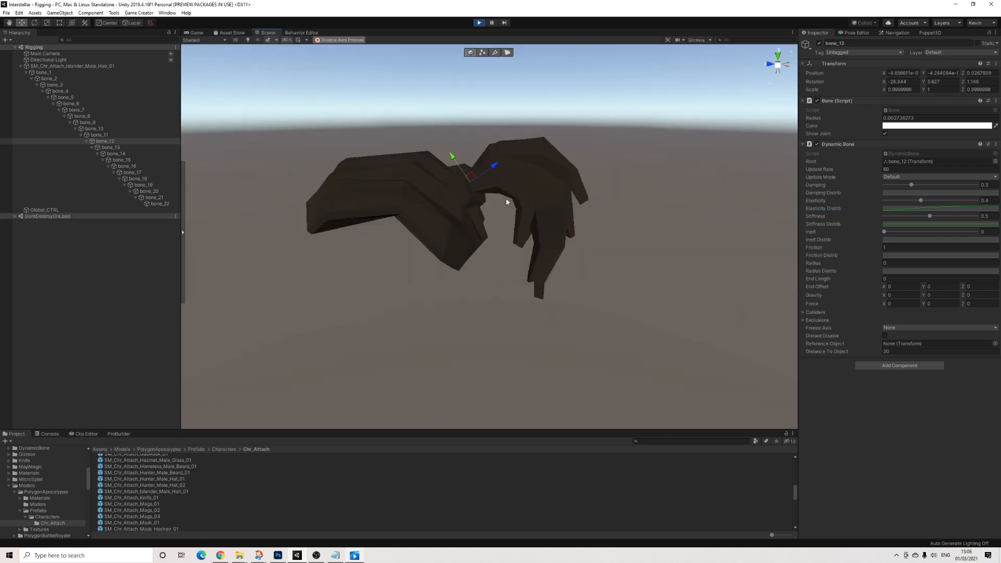
click(72, 66)
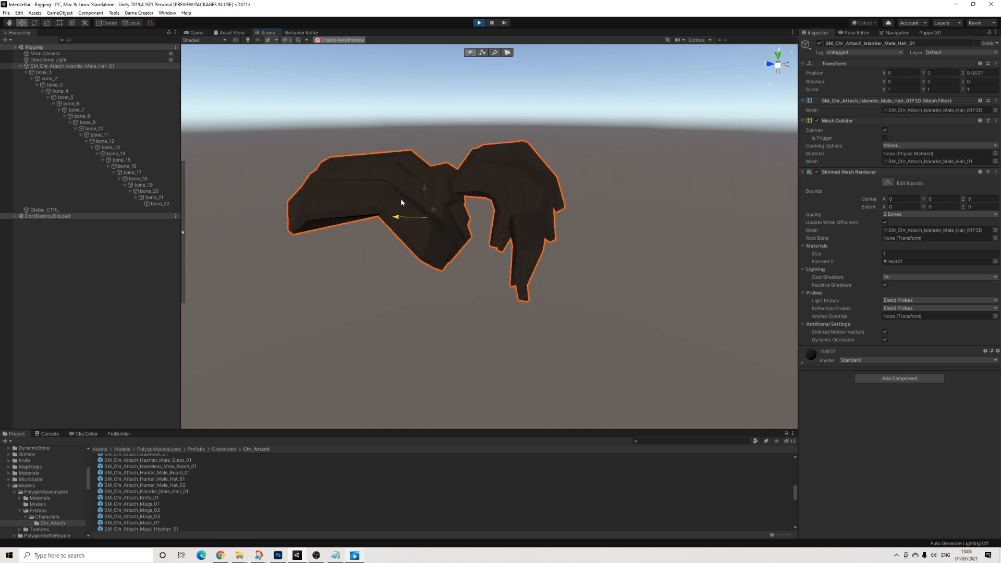
scroll(down, 3)
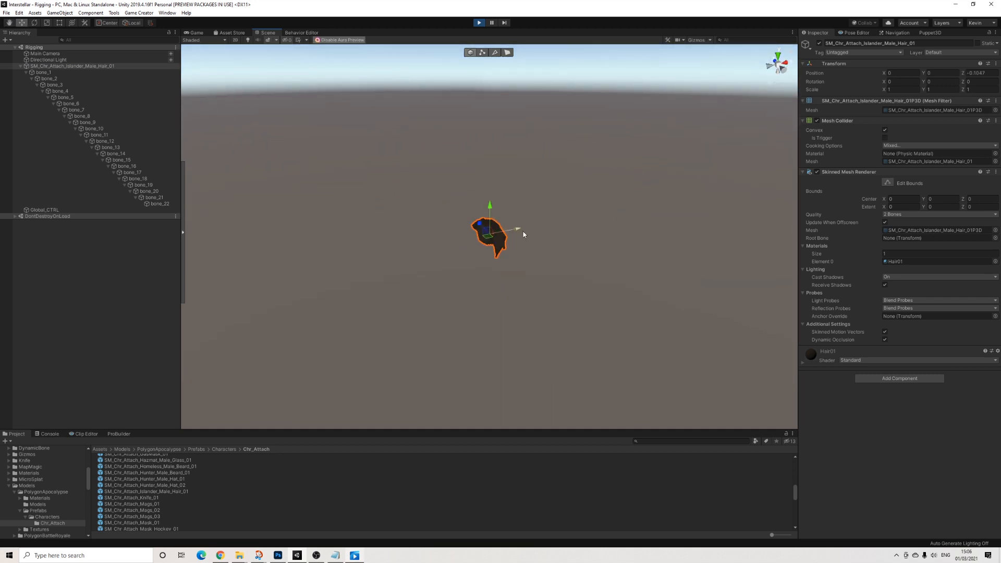
drag(517, 230, 504, 232)
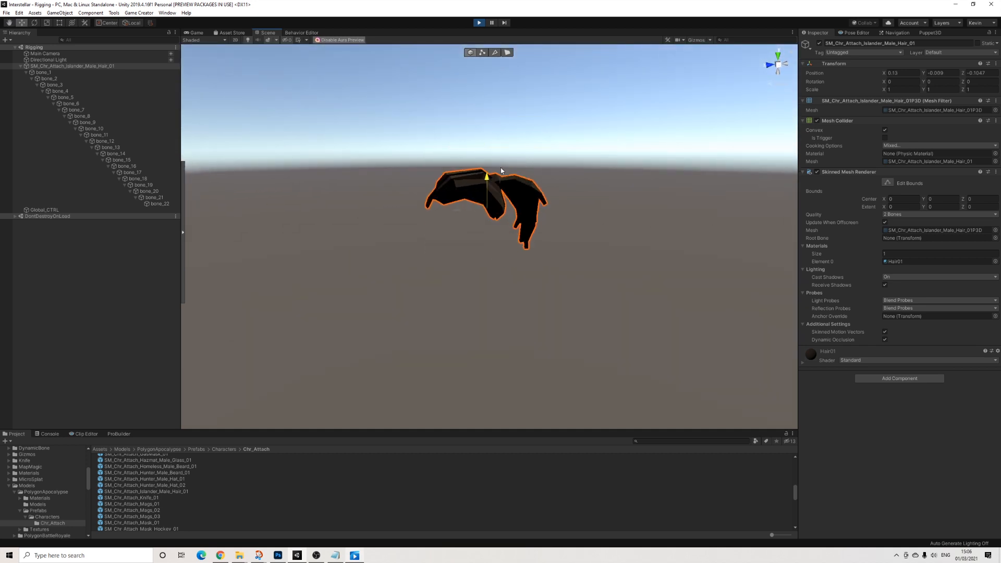
drag(487, 176, 538, 199)
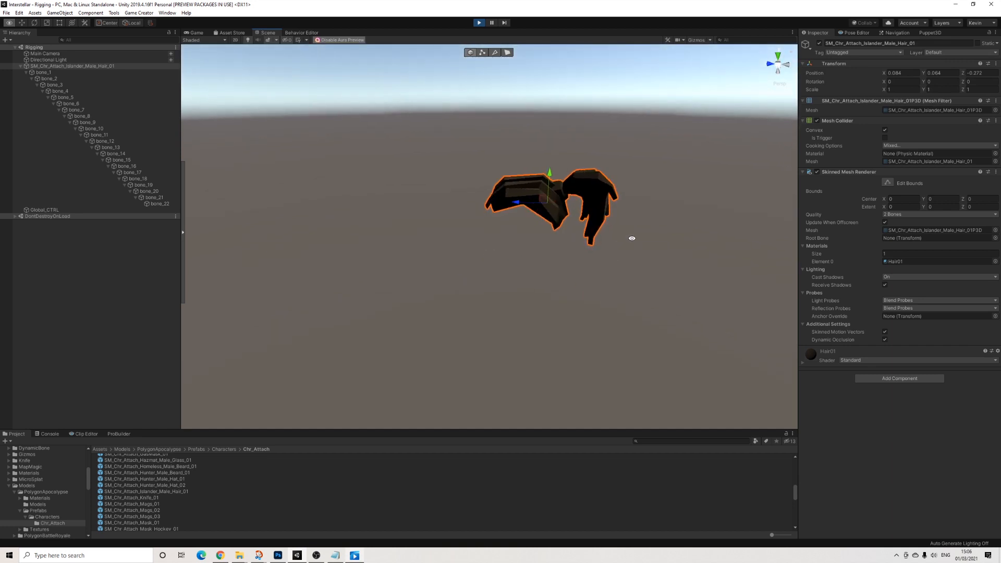
click(478, 23)
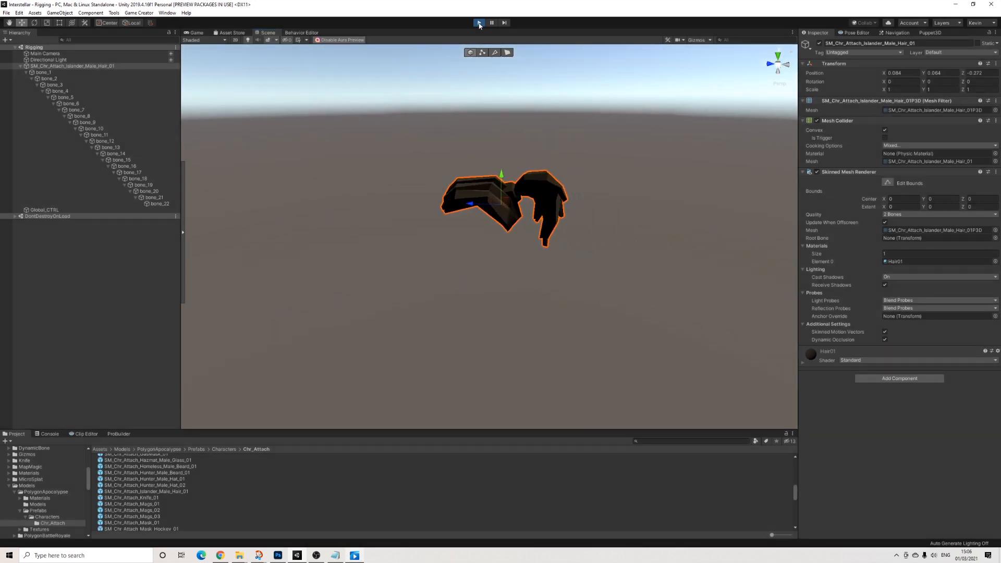
Exit Play mode and filter the Hierarchy for 'rop'.
click(478, 23)
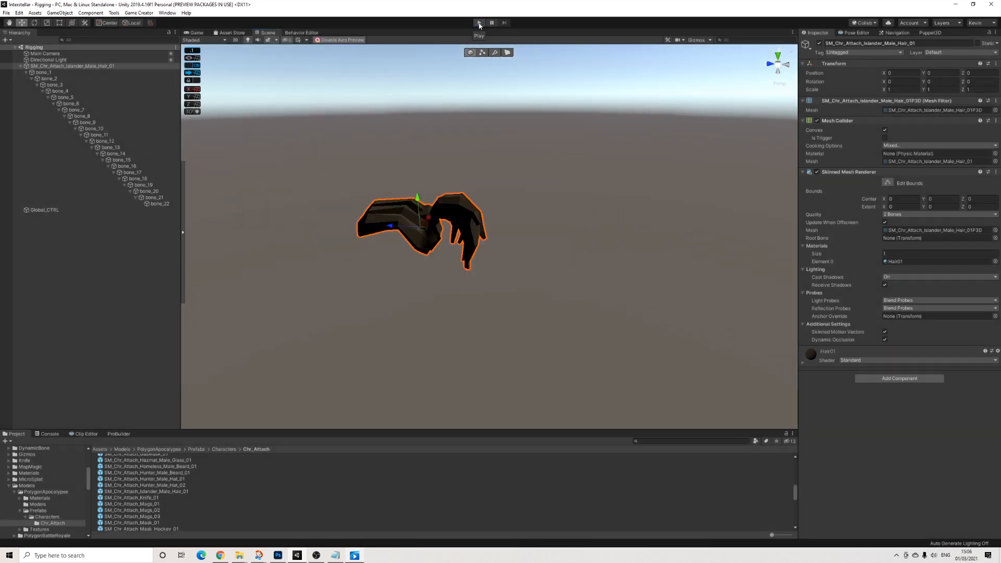
click(479, 23)
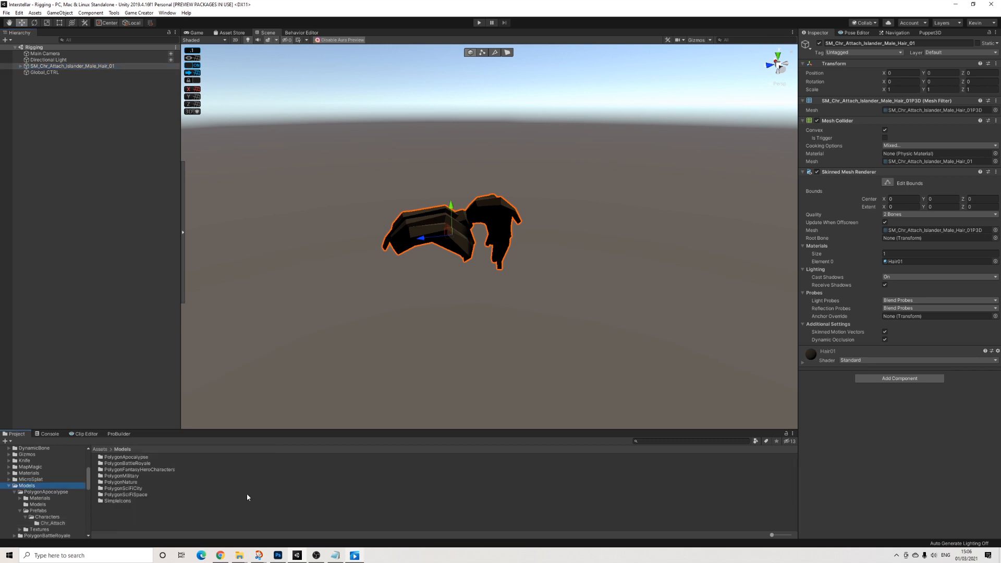
text(rope)
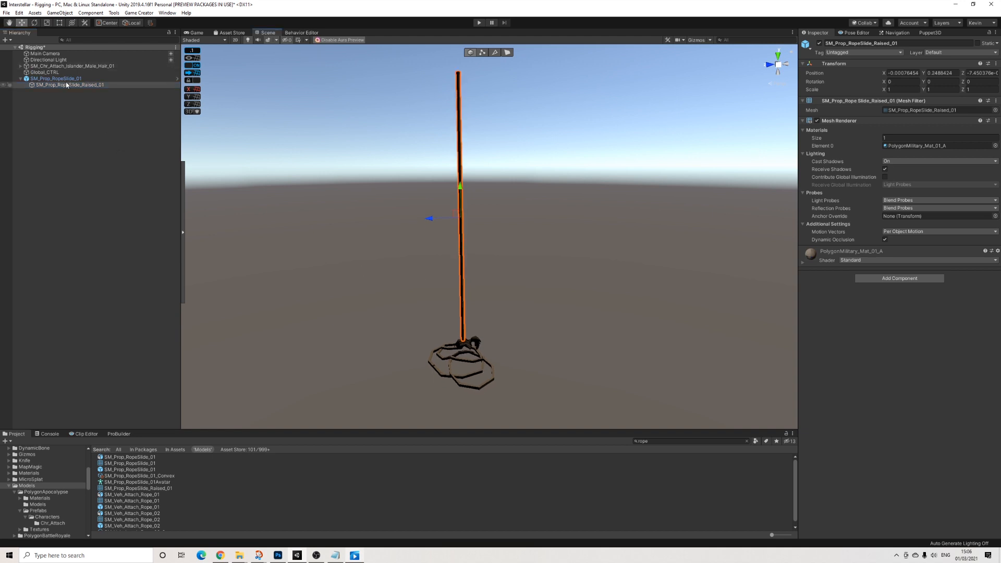
Delete SM_Prop_RopeSlide_01 and Global_CTRL, disable the hair, and select the raised rope.
right_click(57, 78)
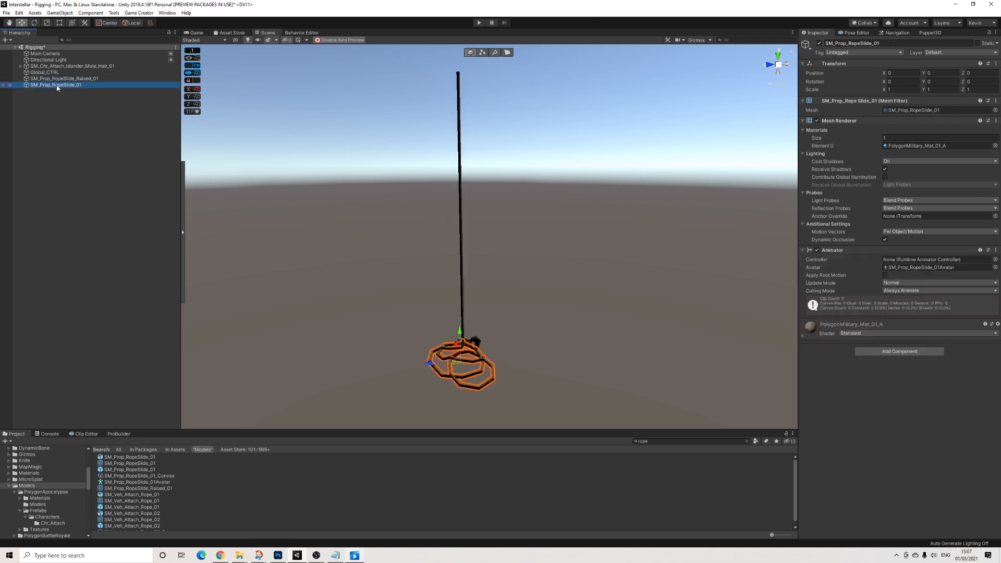
click(63, 78)
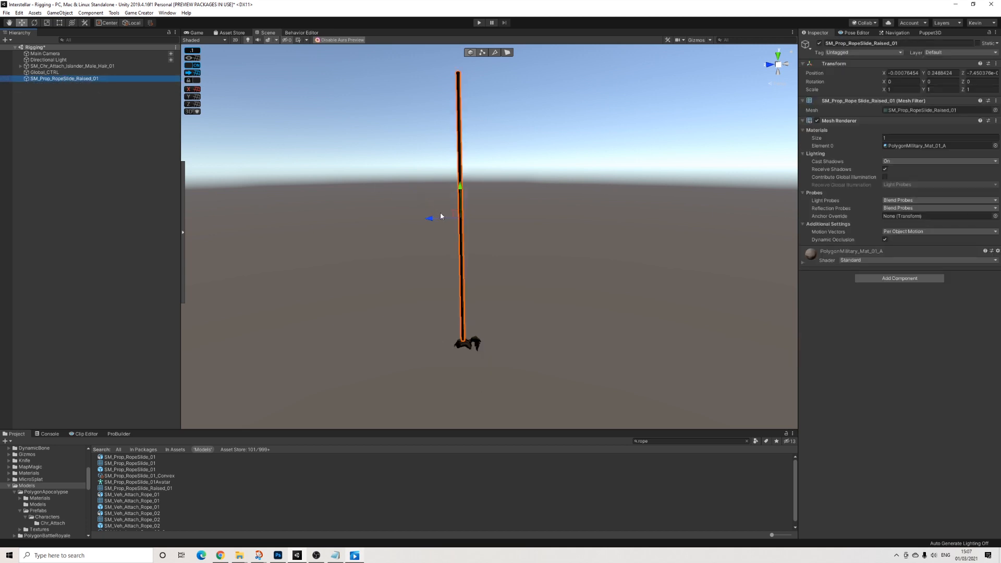
click(71, 66)
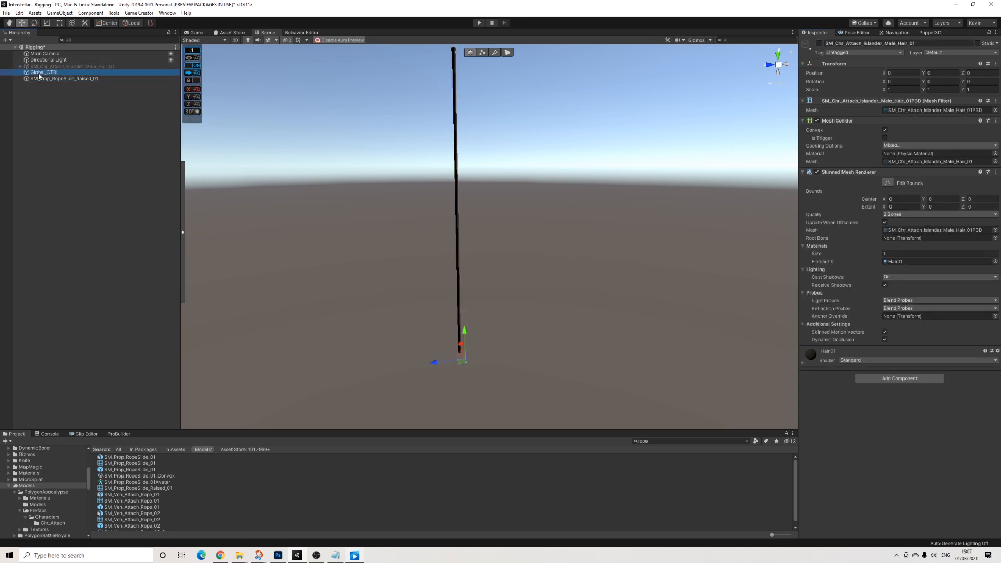
click(43, 72)
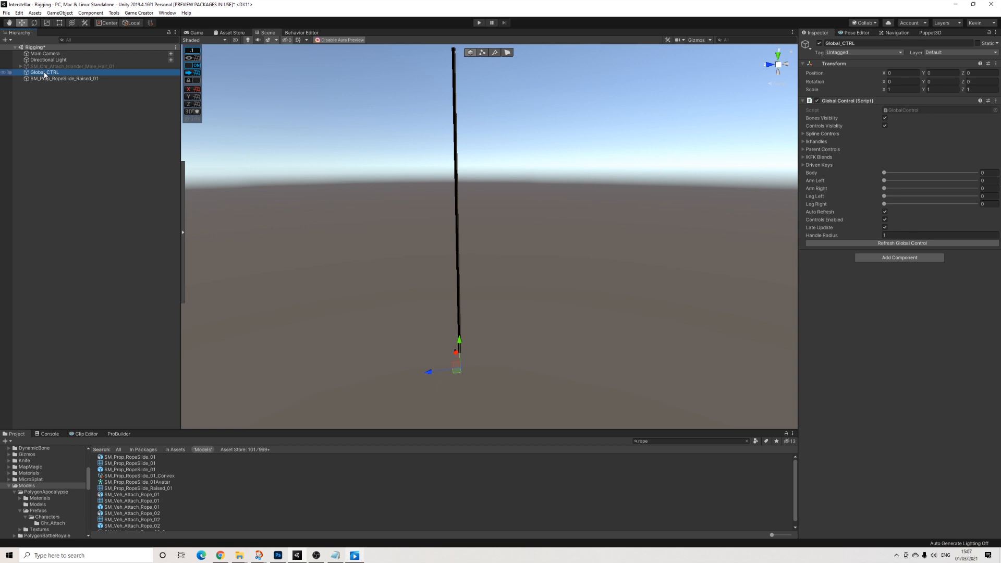
click(62, 71)
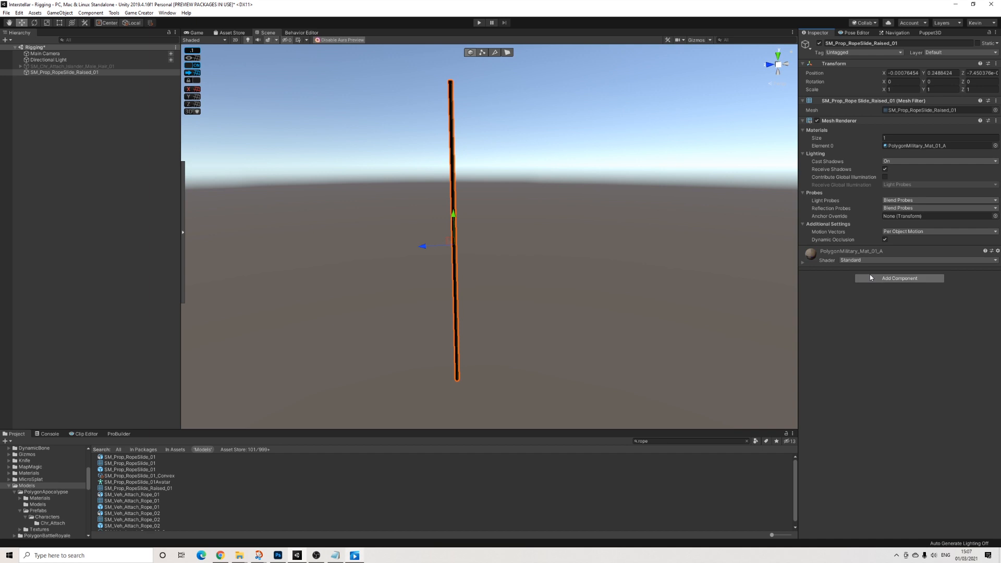
Give SM_Prop_RopeSlide_Raised_01 a convex Mesh Collider and bring up Puppet3D skinning tools.
click(898, 278)
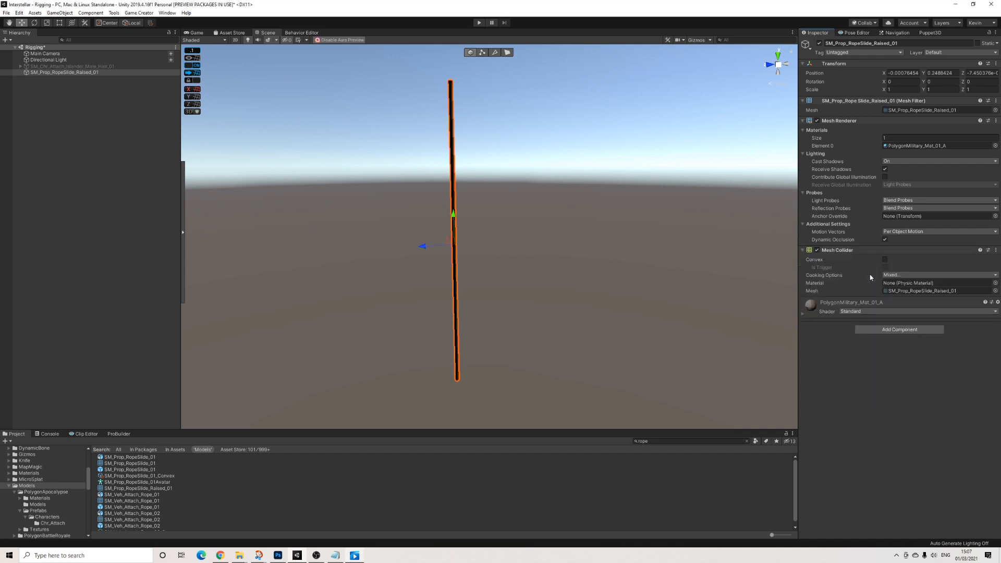
click(884, 259)
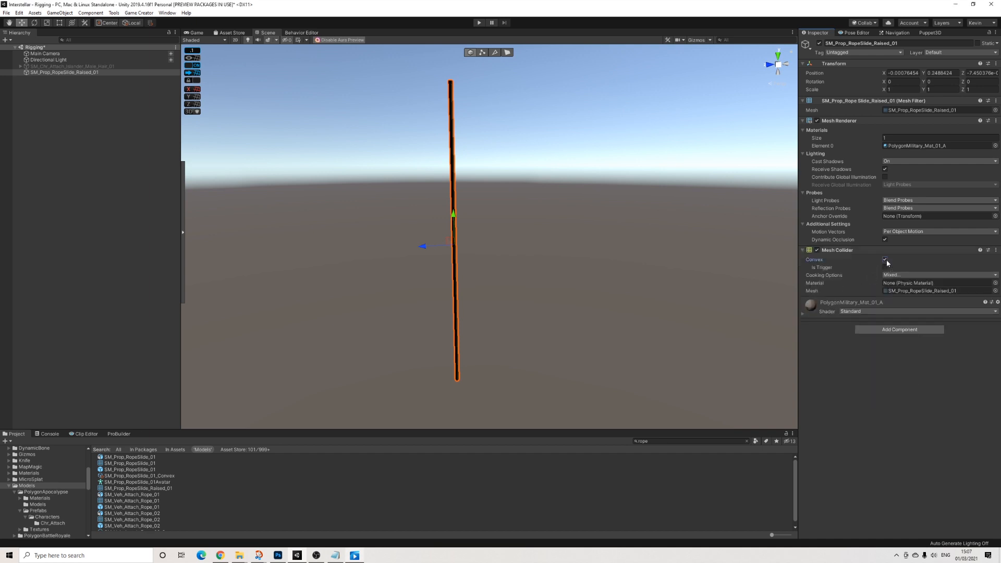
click(885, 267)
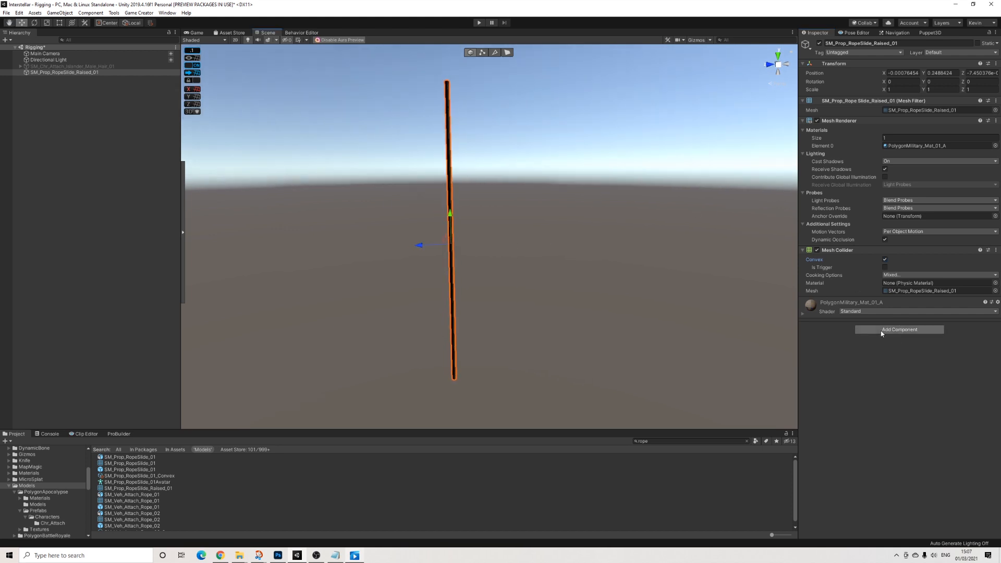
click(898, 330)
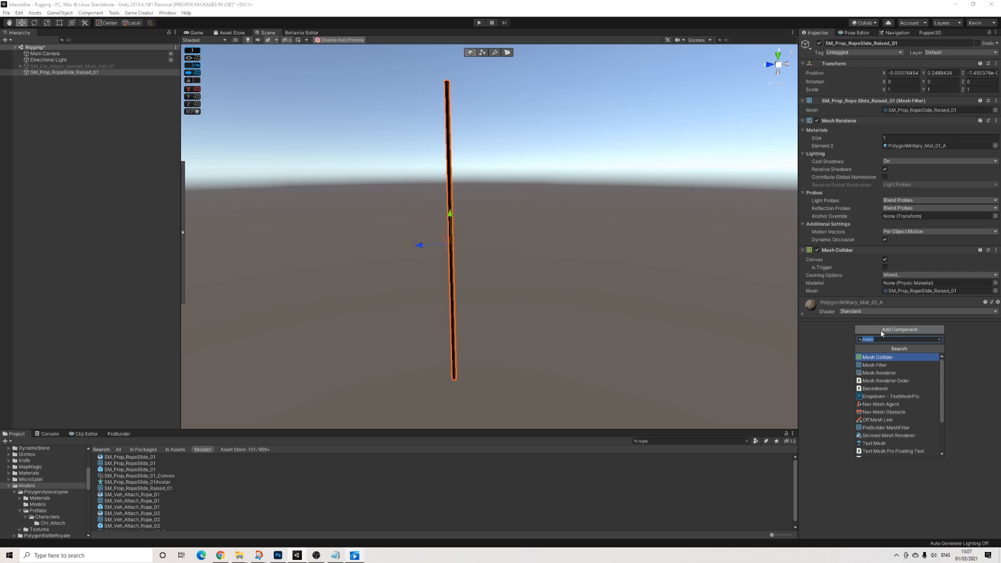
click(877, 357)
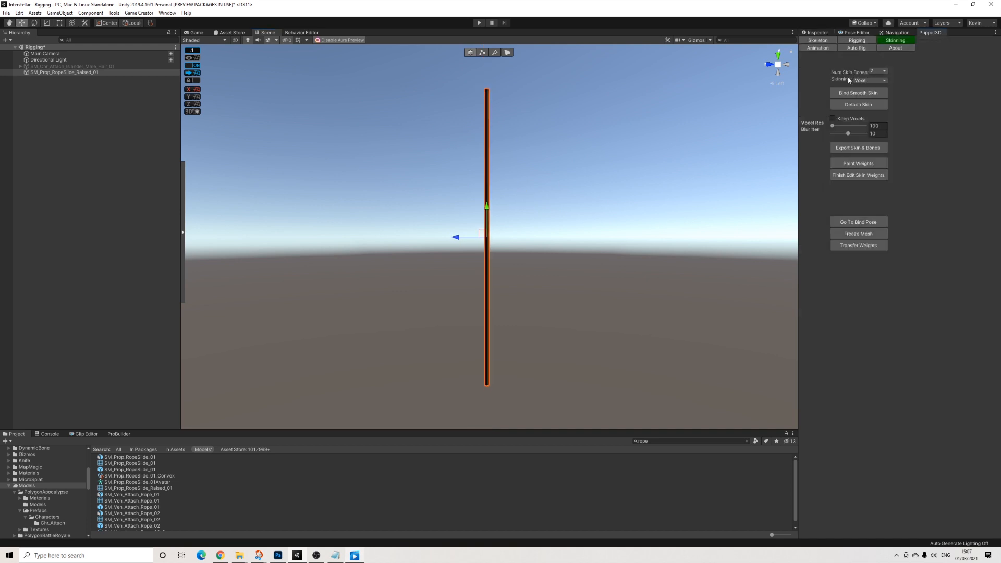
Build a seven-bone chain up the rope, finish it, and select the rope with its bones.
click(817, 40)
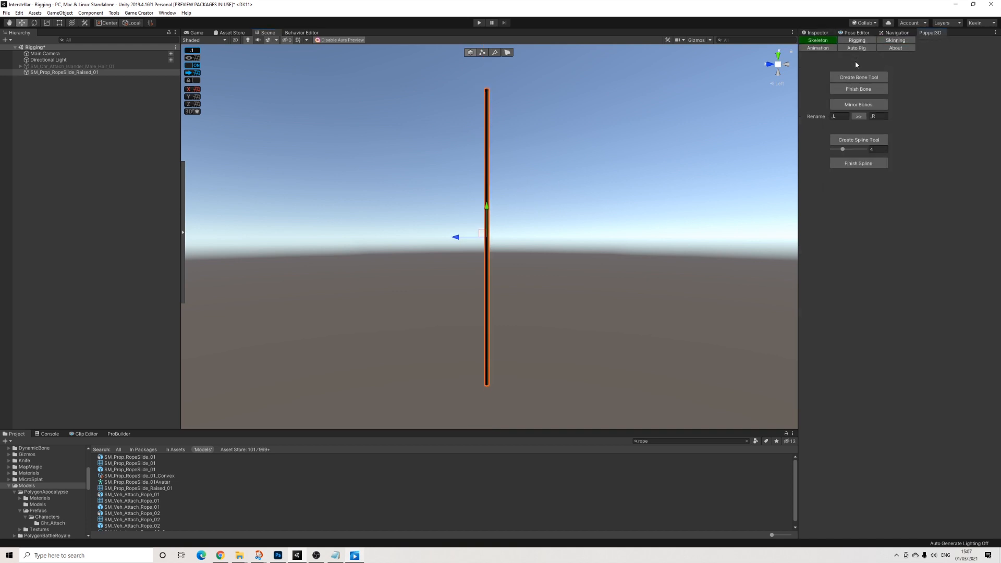
click(857, 77)
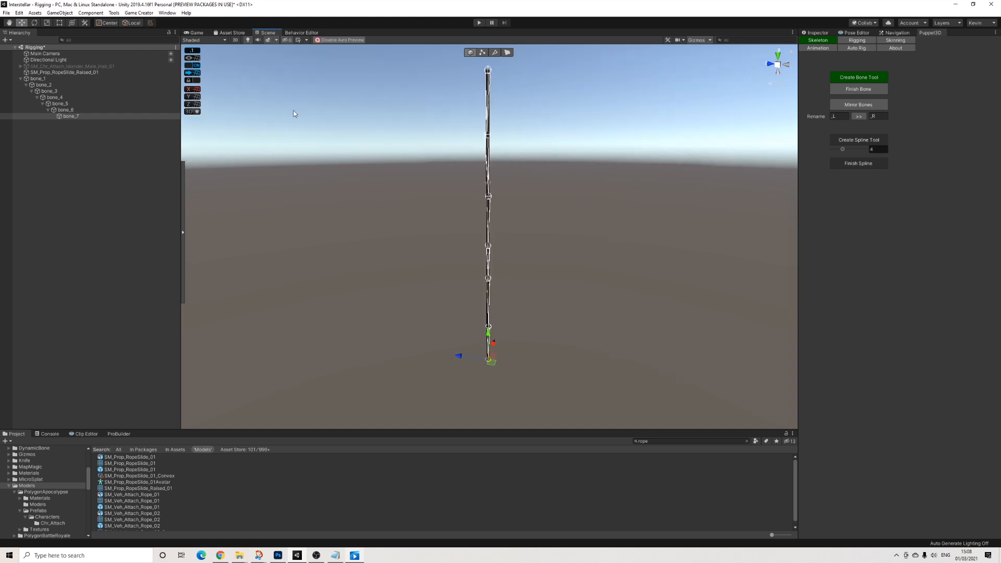
click(44, 85)
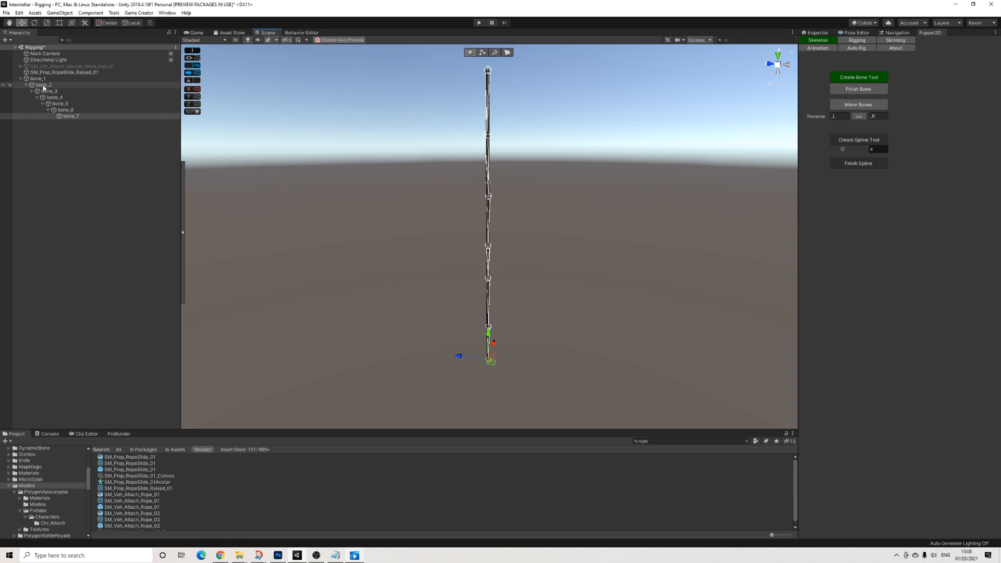
click(44, 84)
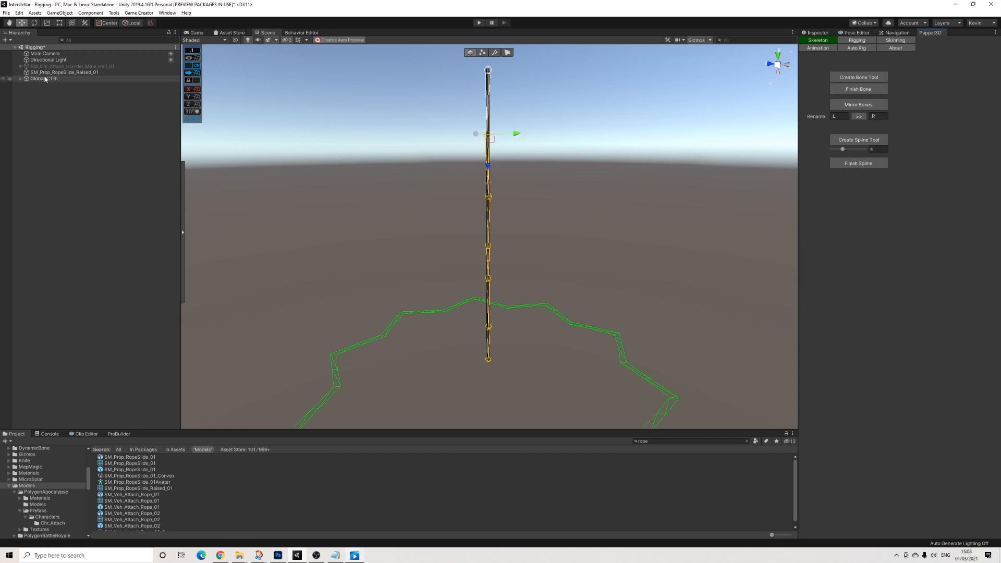
click(21, 78)
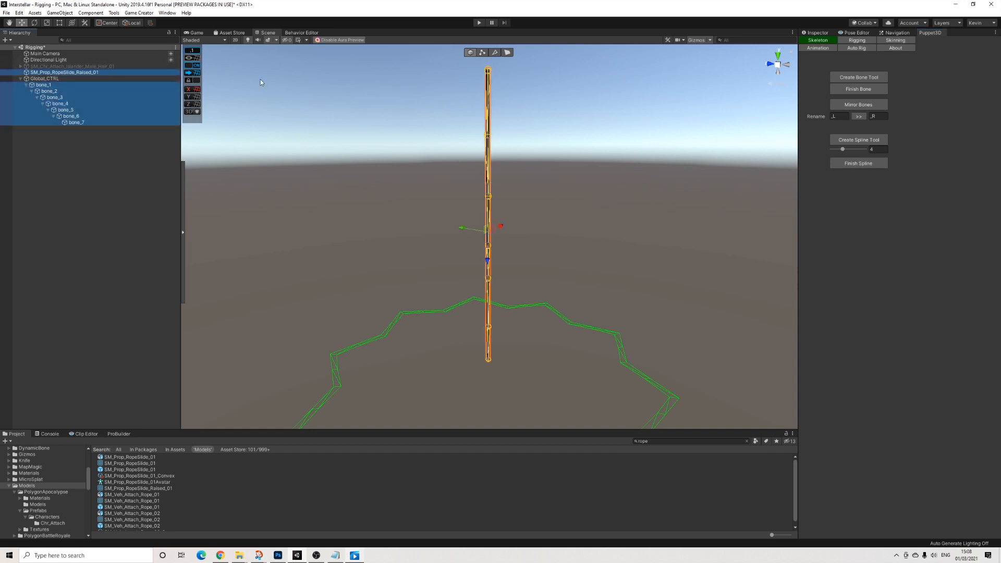
Smooth-bind the rope mesh to its seven-bone chain with Bind Smooth Skin, then reselect the rope.
click(894, 41)
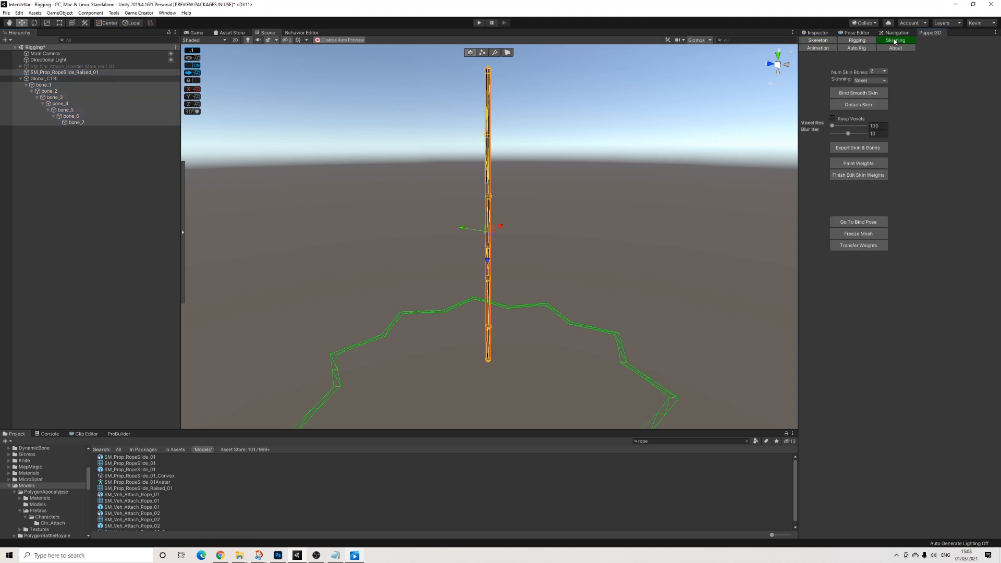
click(858, 93)
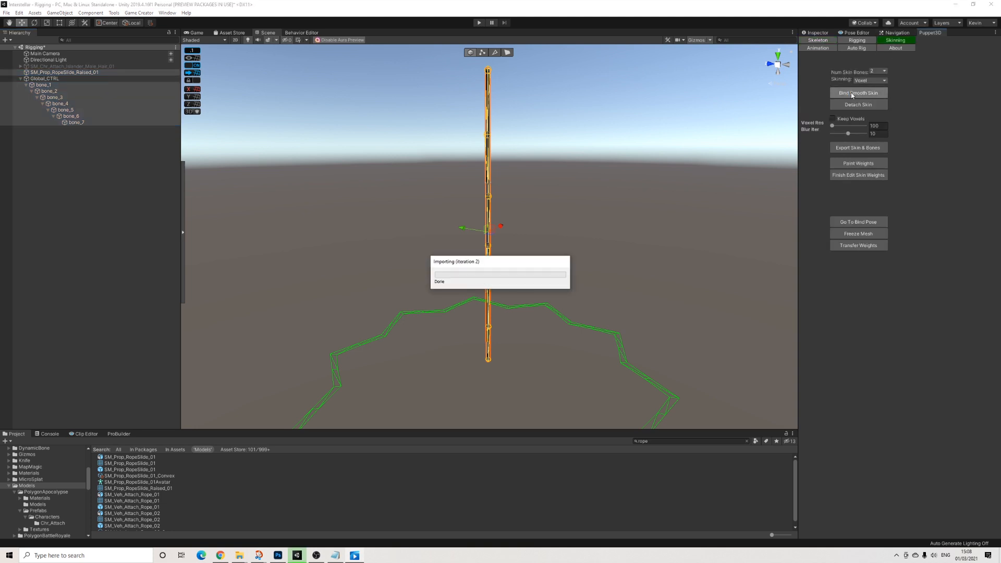
click(858, 92)
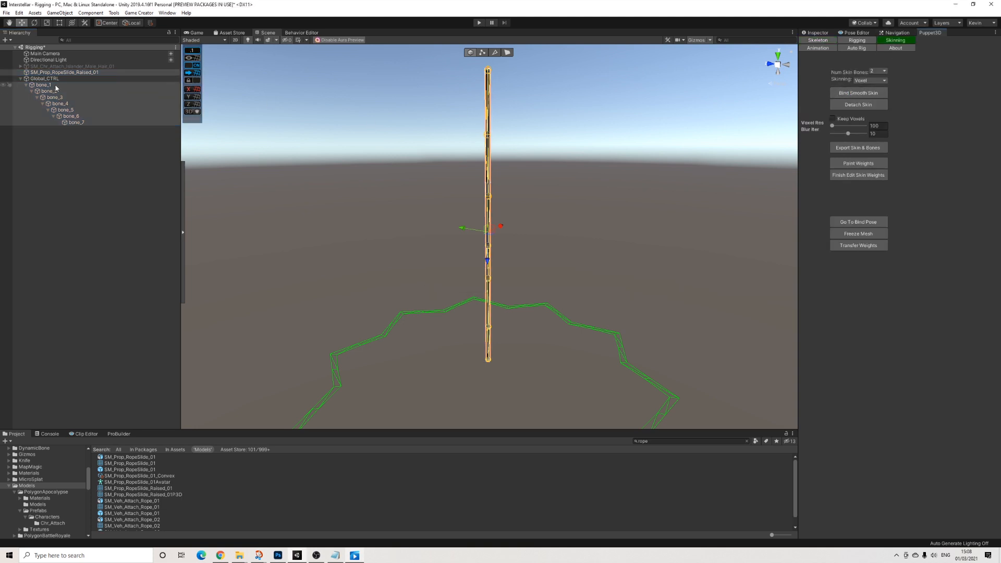
click(43, 85)
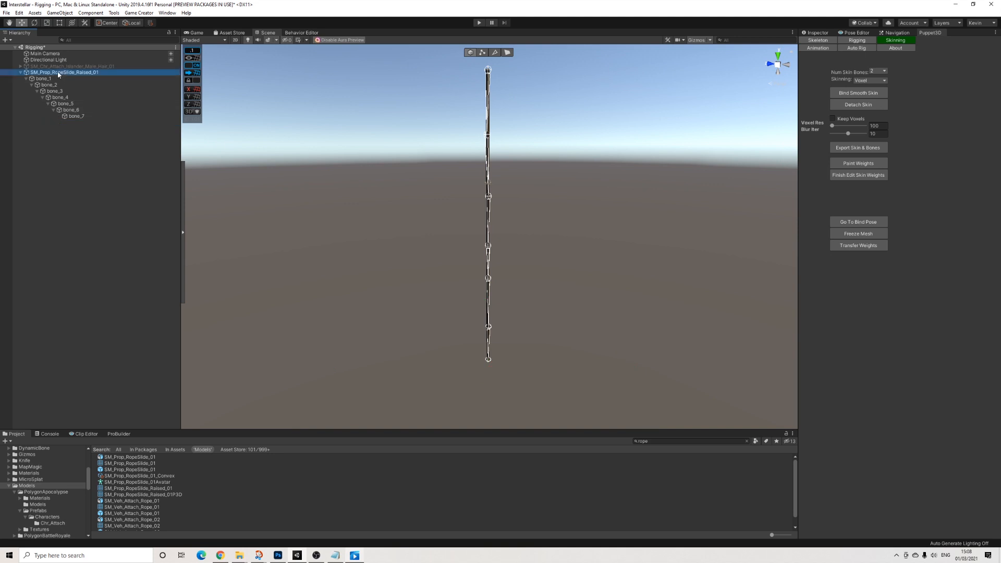
click(43, 79)
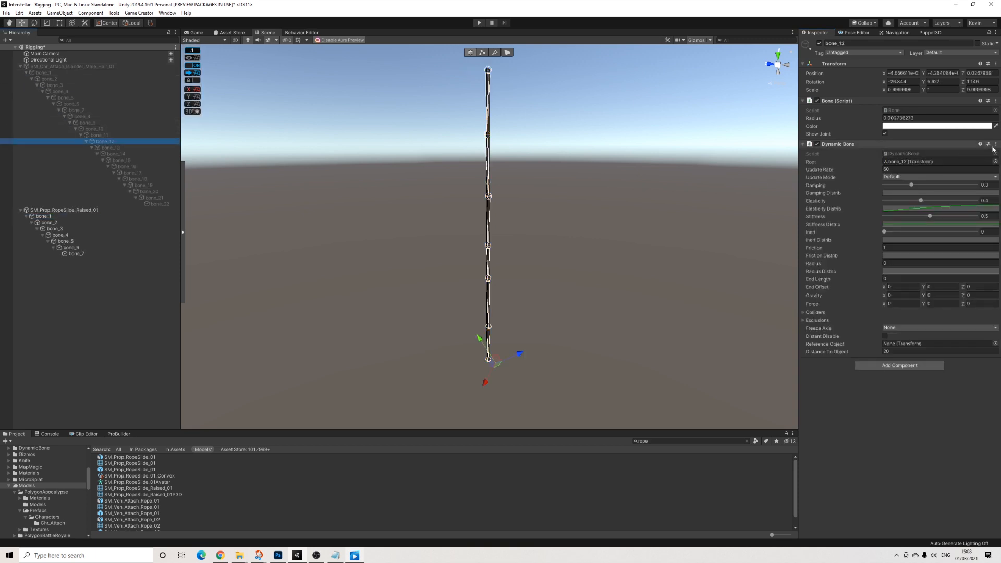
Copy the hair's Dynamic Bone onto rope bone_1 and set its Root to bone_1.
click(991, 144)
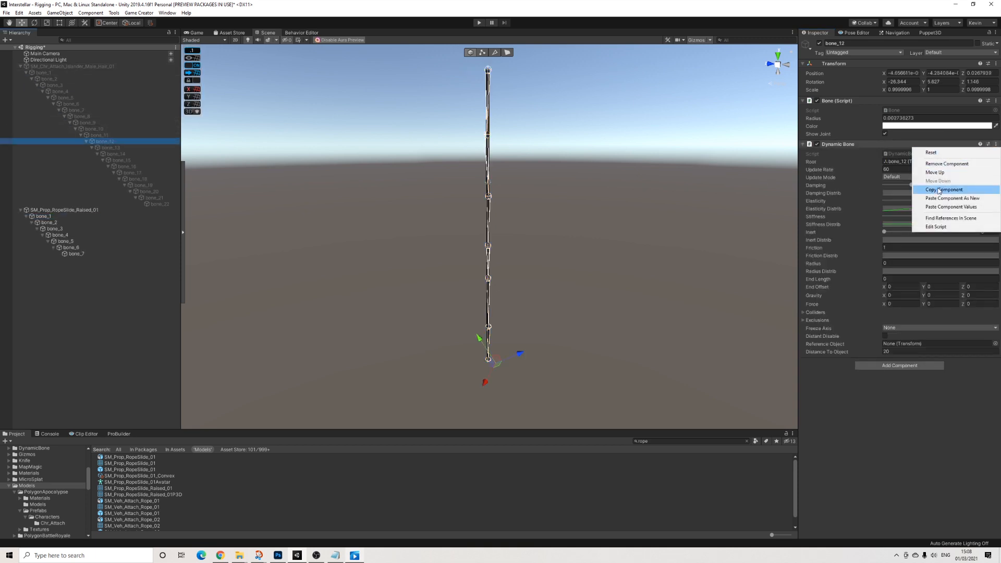
click(950, 207)
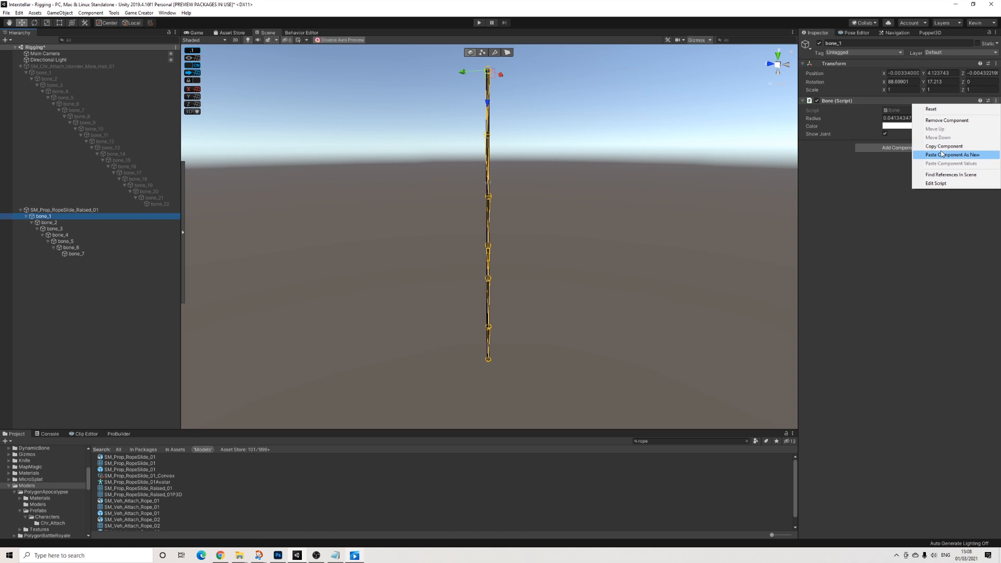
click(952, 154)
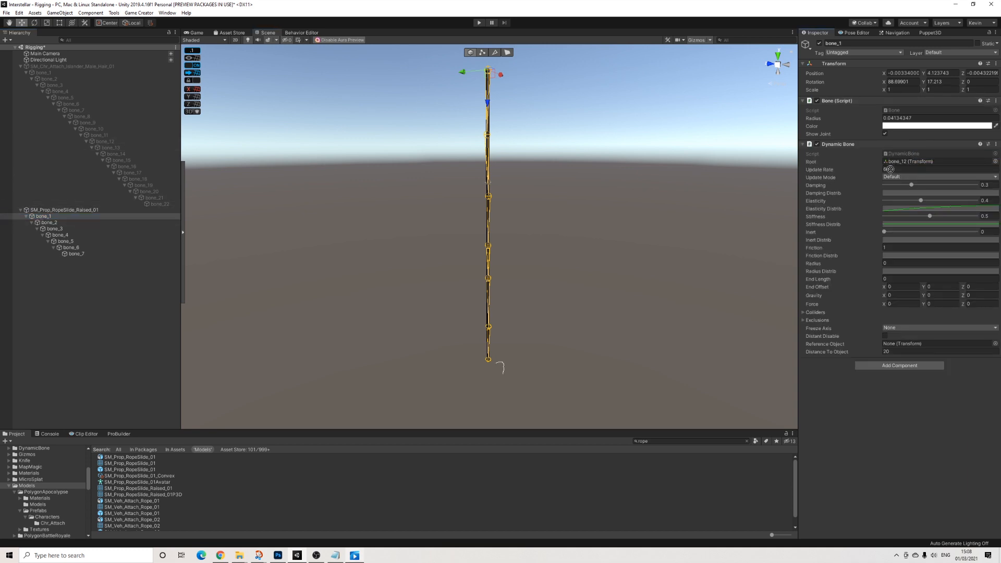
click(42, 215)
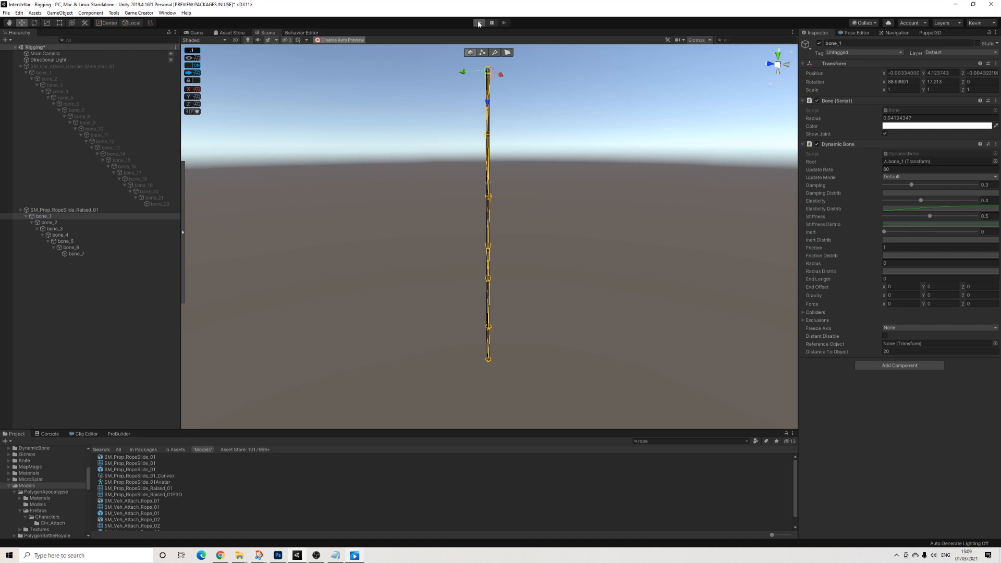
In play mode, drag the rope around the Scene view to watch it sway and bend.
click(478, 23)
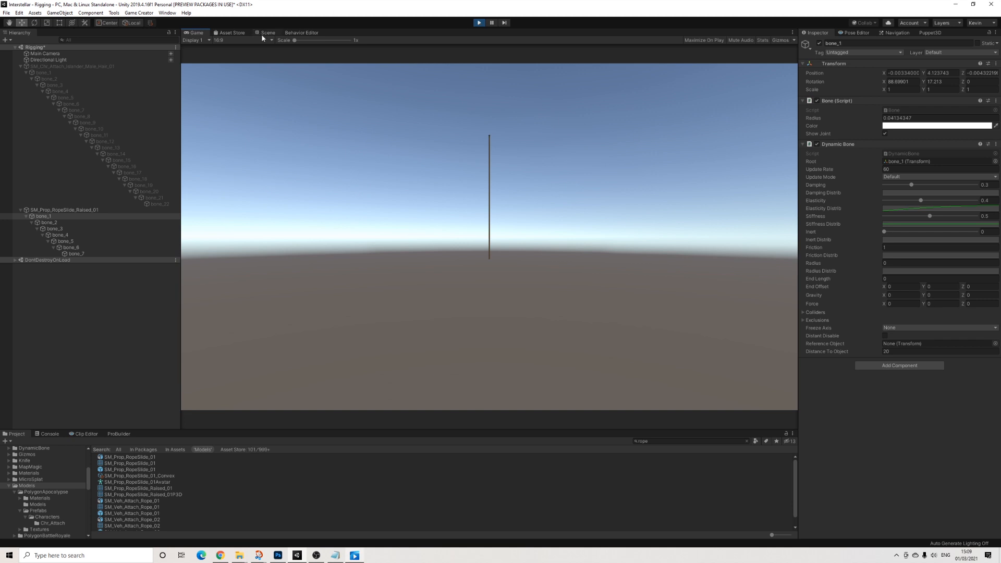
click(267, 33)
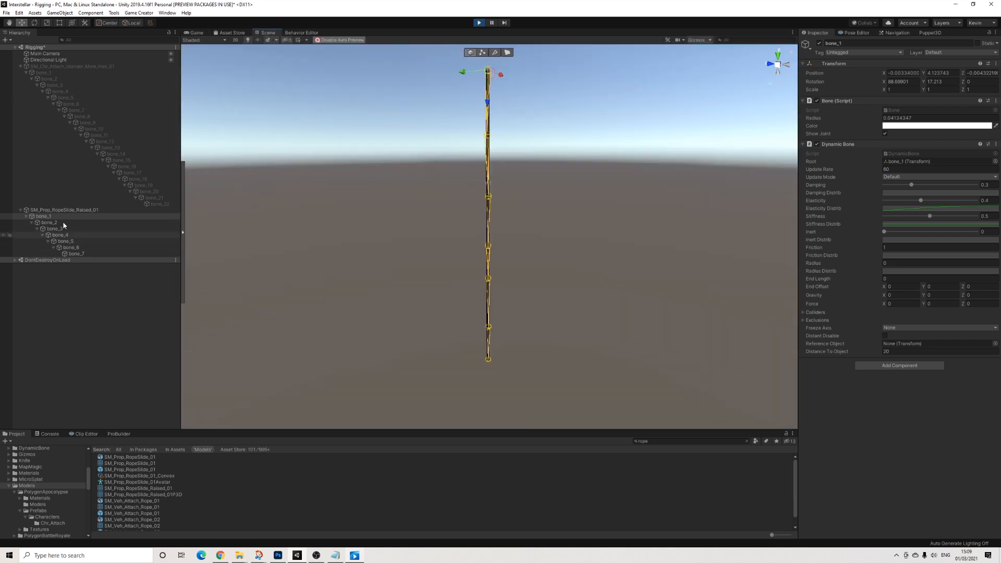
click(63, 209)
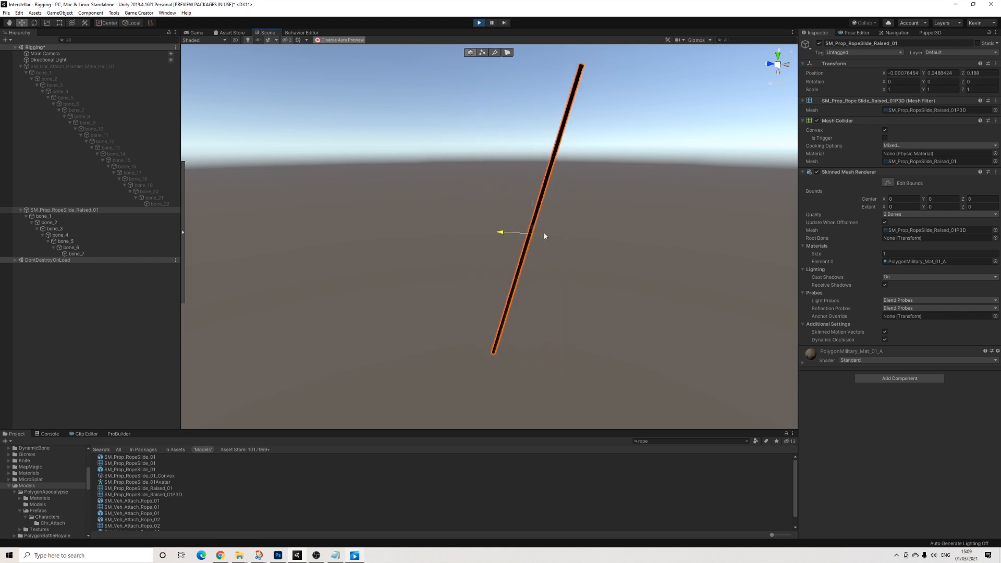
drag(517, 231, 603, 237)
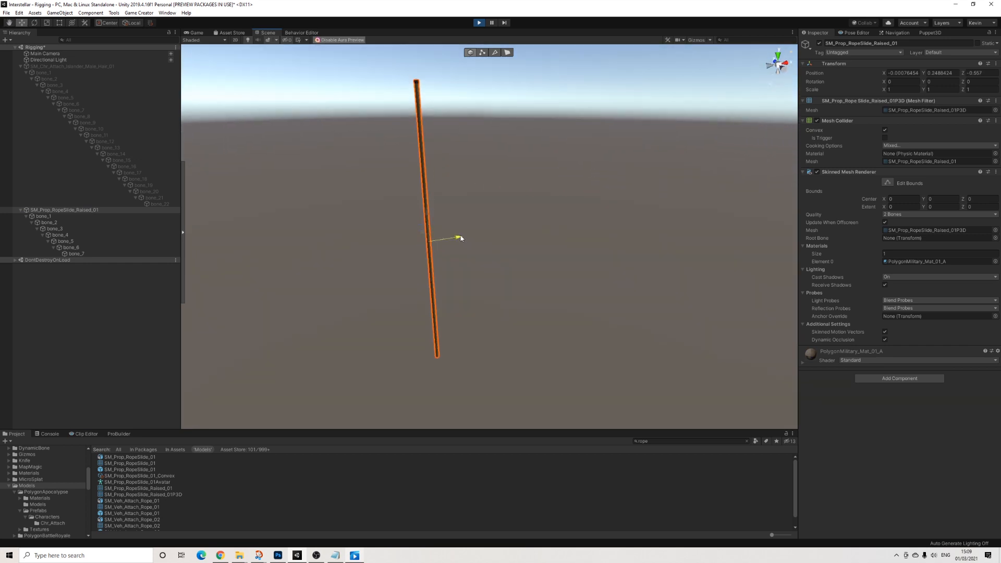
drag(458, 238, 542, 225)
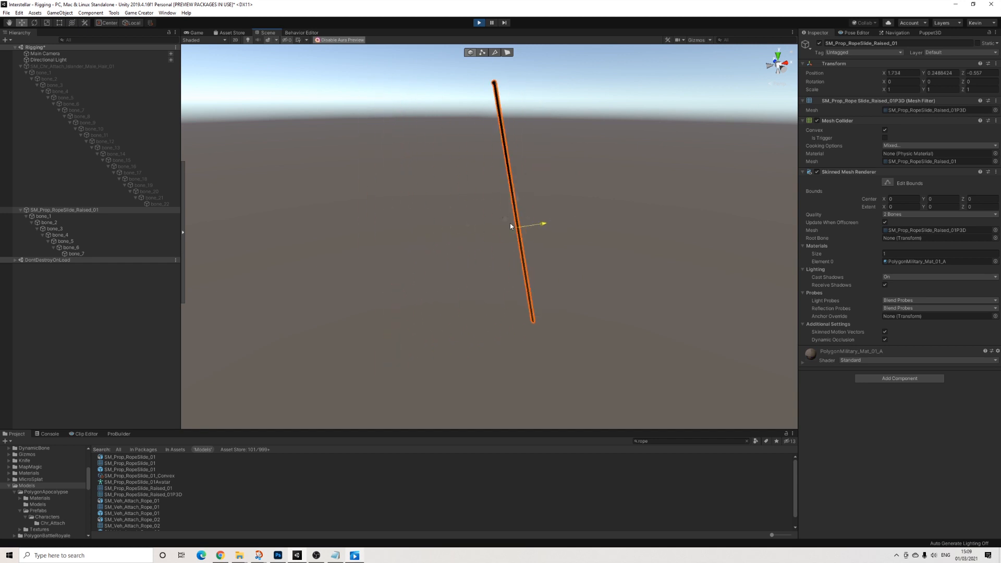